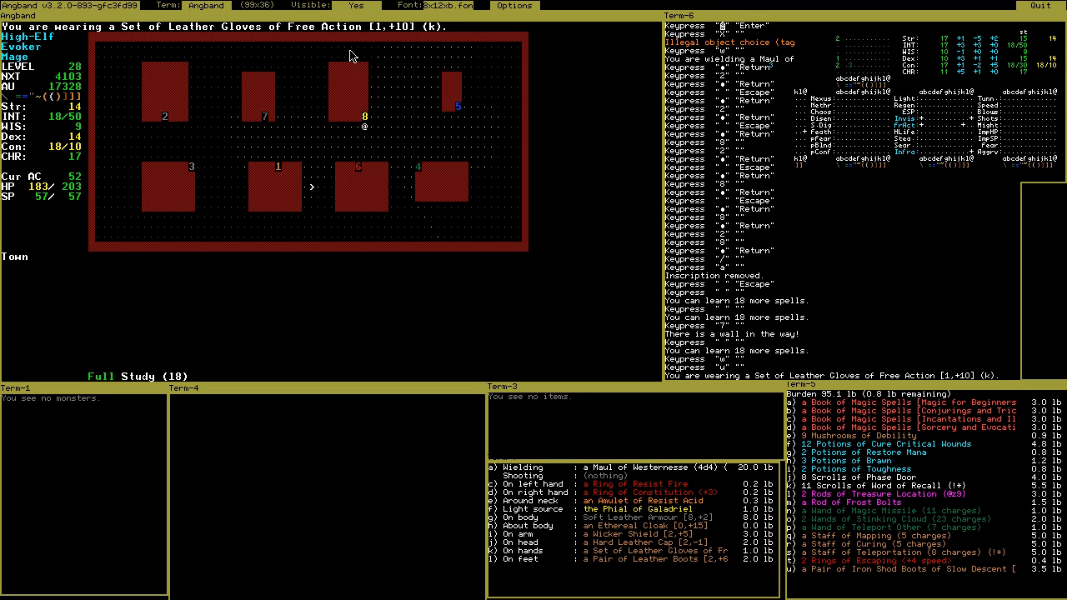
pyautogui.moveTo(79, 216)
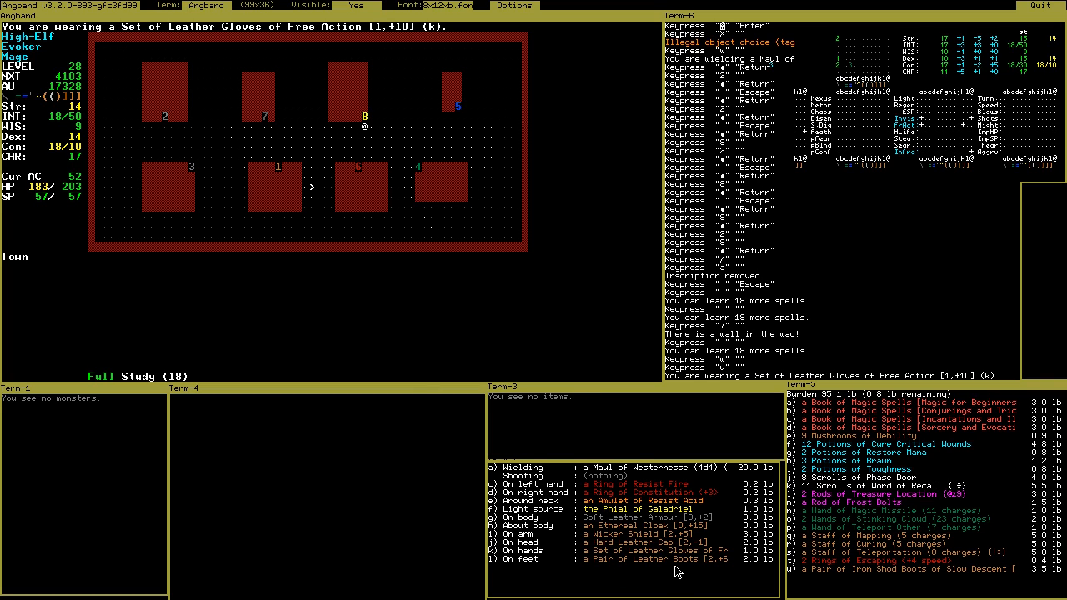
pyautogui.moveTo(648, 556)
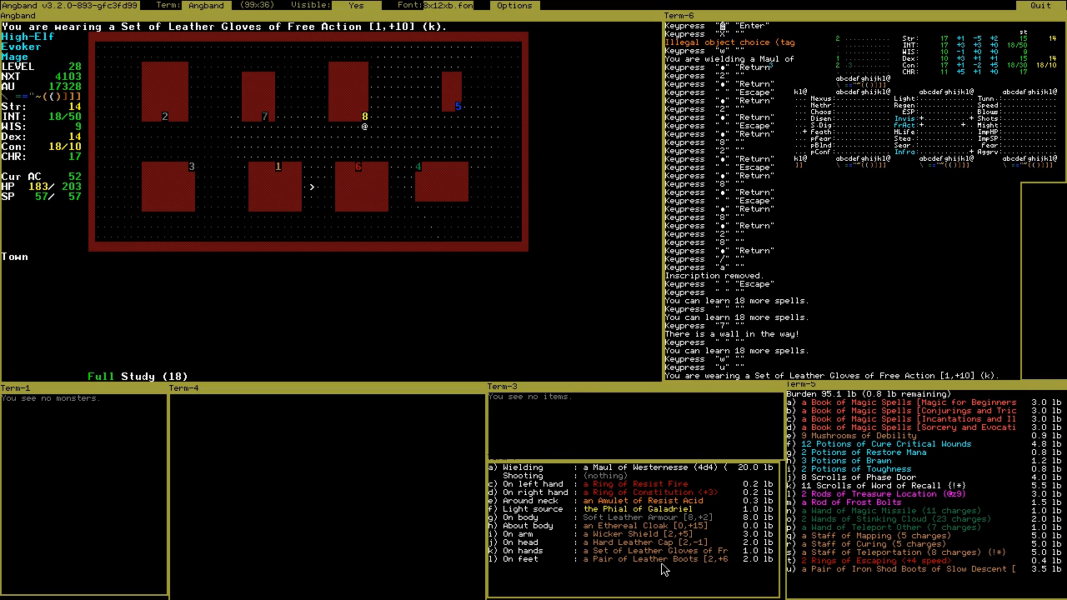
pyautogui.moveTo(689, 557)
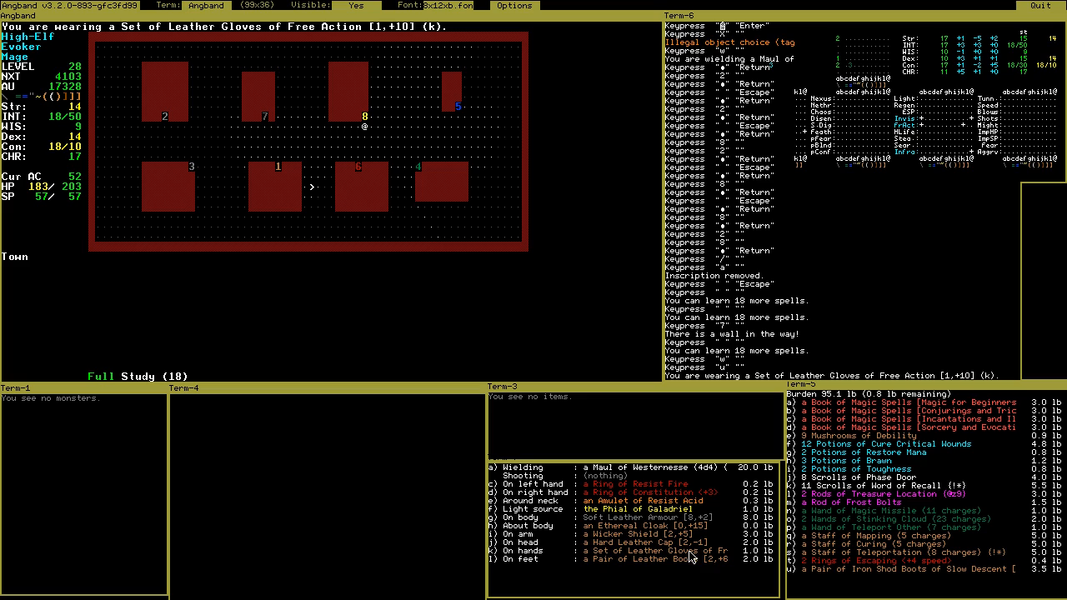
pyautogui.moveTo(713, 557)
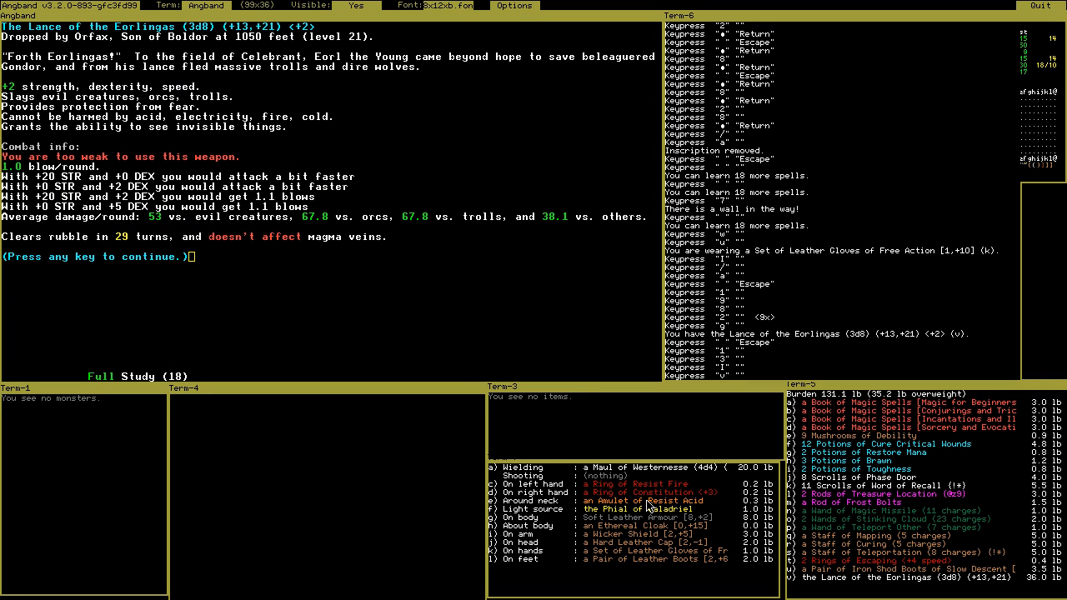
pyautogui.moveTo(153, 108)
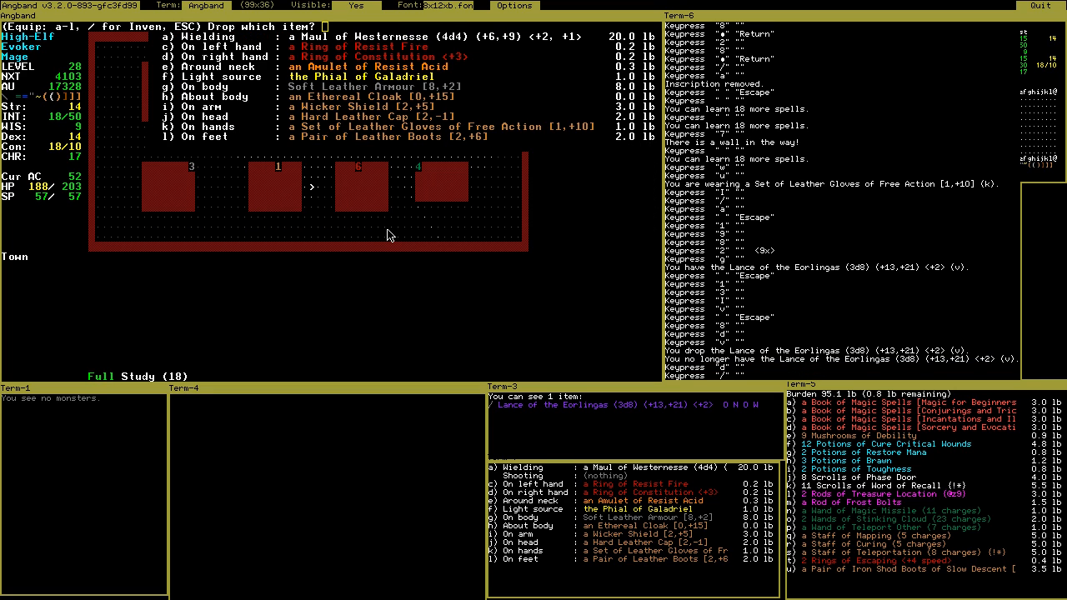
# Drop the wielded Maul of Westernesse onto the floor
pyautogui.press('a')
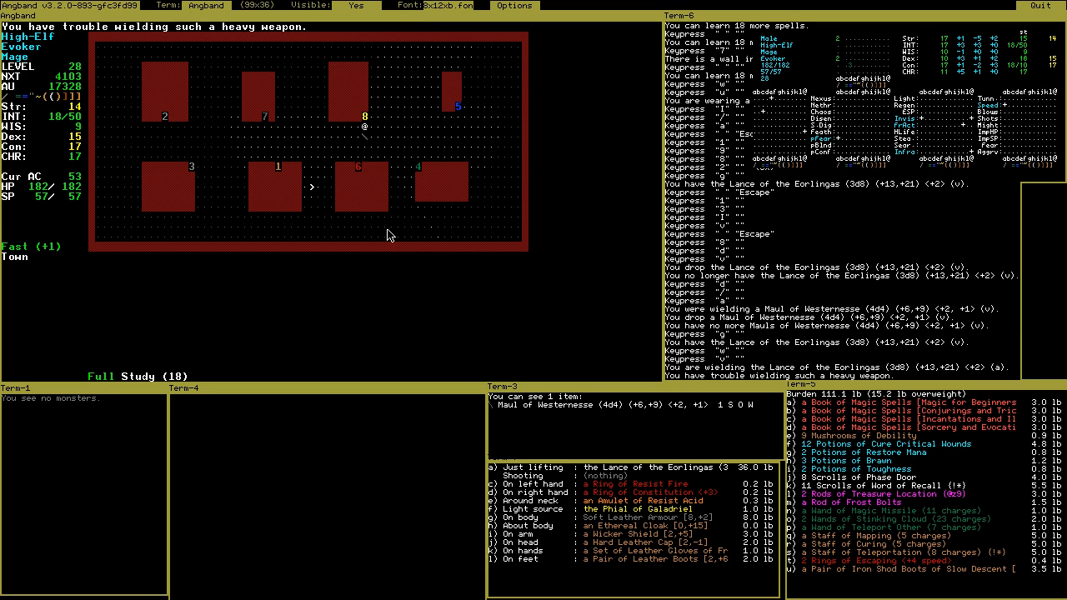
pyautogui.moveTo(82, 265)
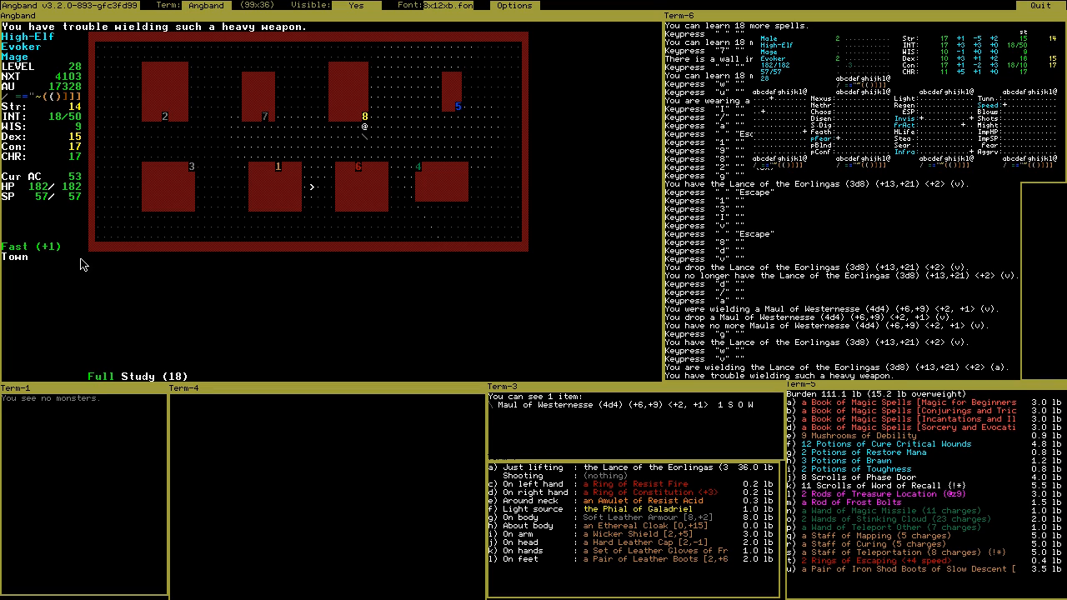
pyautogui.moveTo(442, 234)
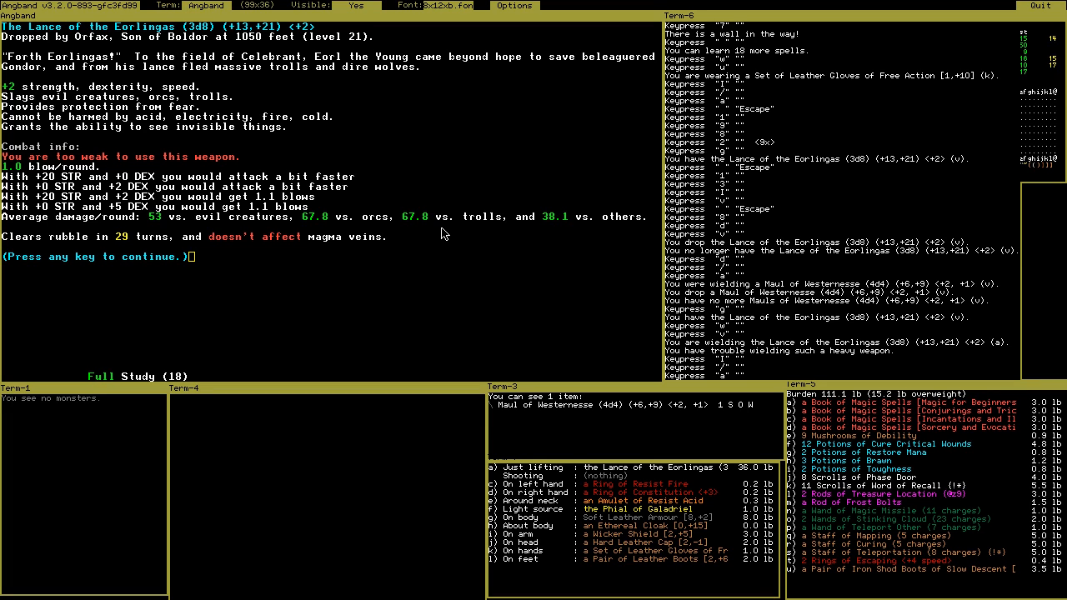
pyautogui.moveTo(228, 275)
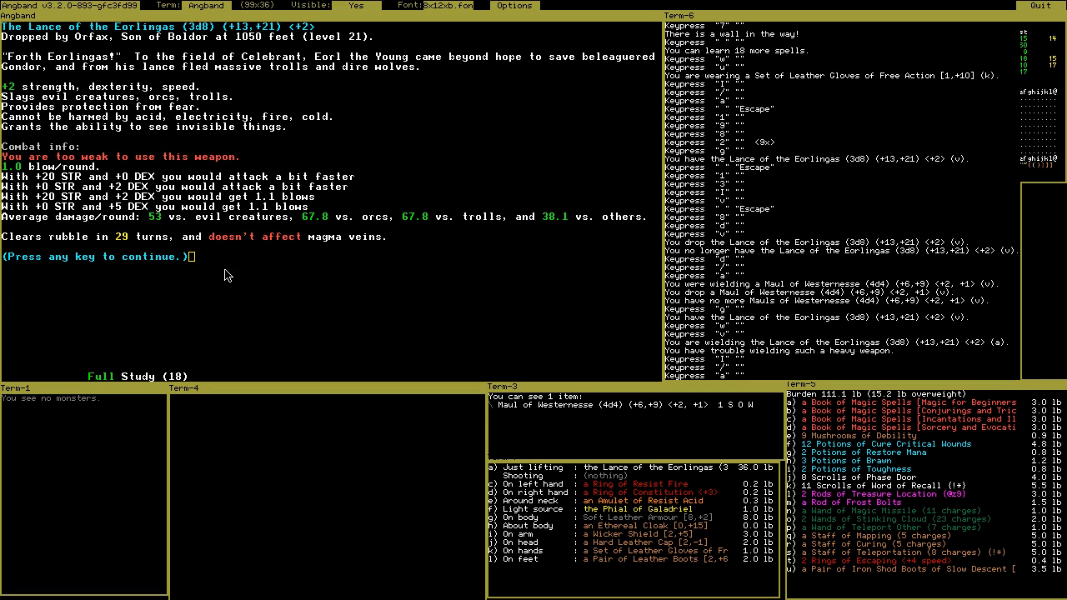
pyautogui.moveTo(315, 234)
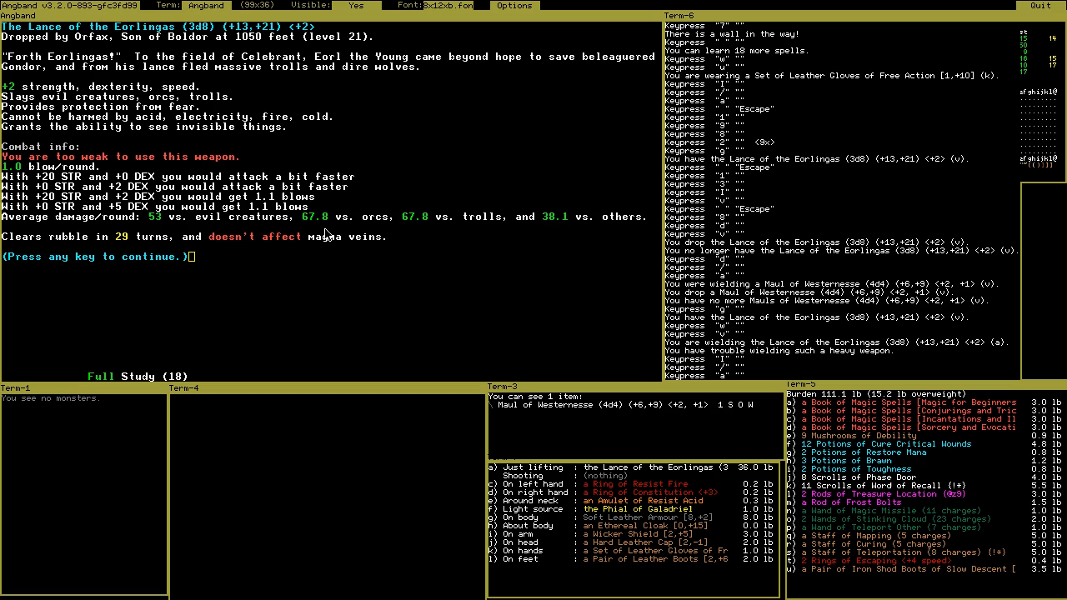
pyautogui.moveTo(526, 247)
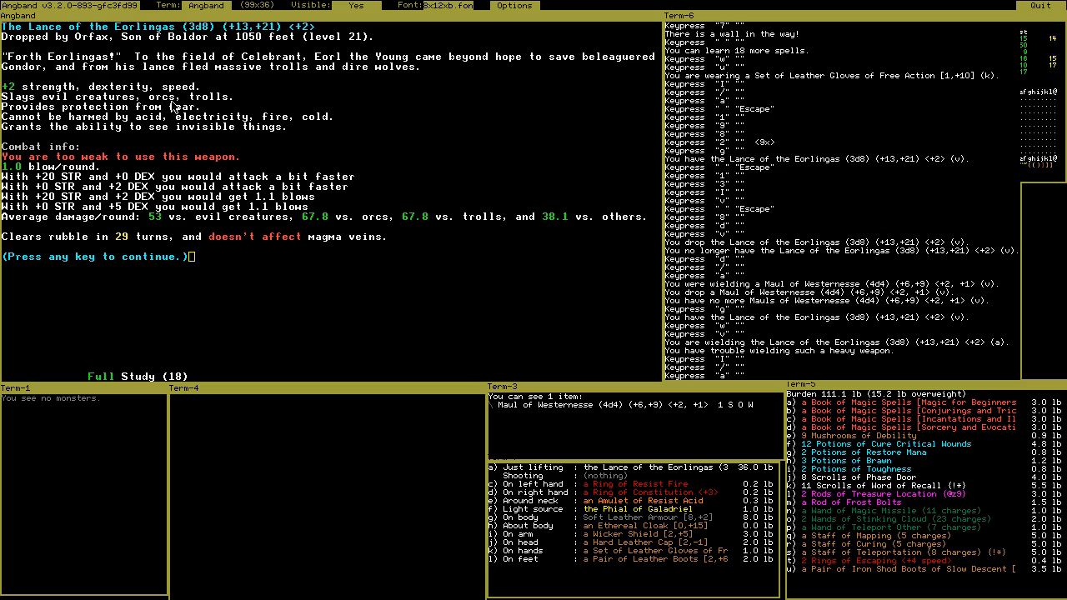
pyautogui.moveTo(486, 165)
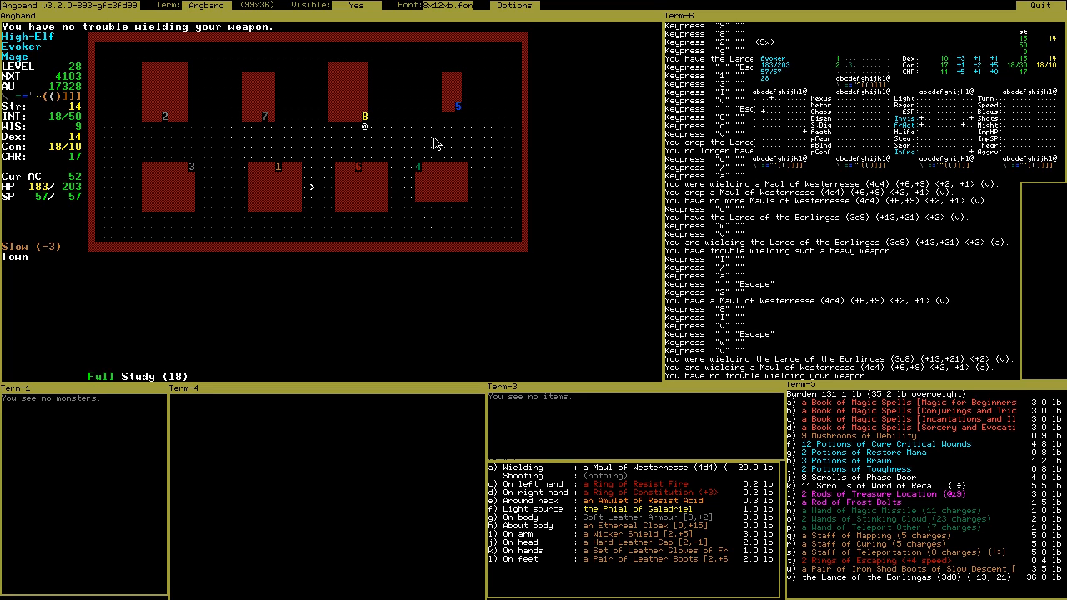
# Inspect the Lance of the Eorlingas while the Maul stays wielded
pyautogui.press('w')
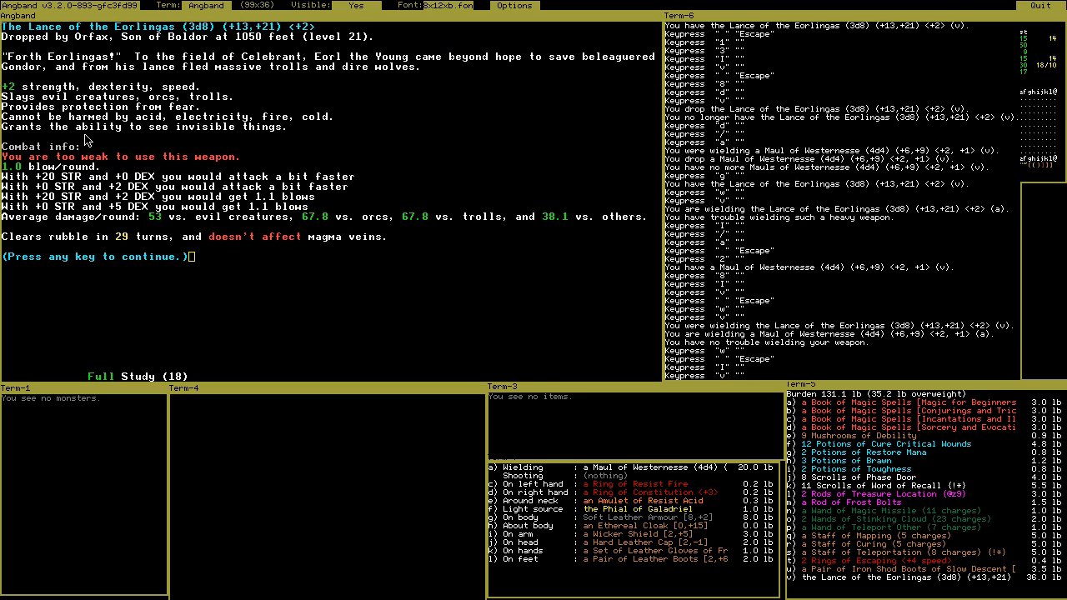
pyautogui.moveTo(184, 127)
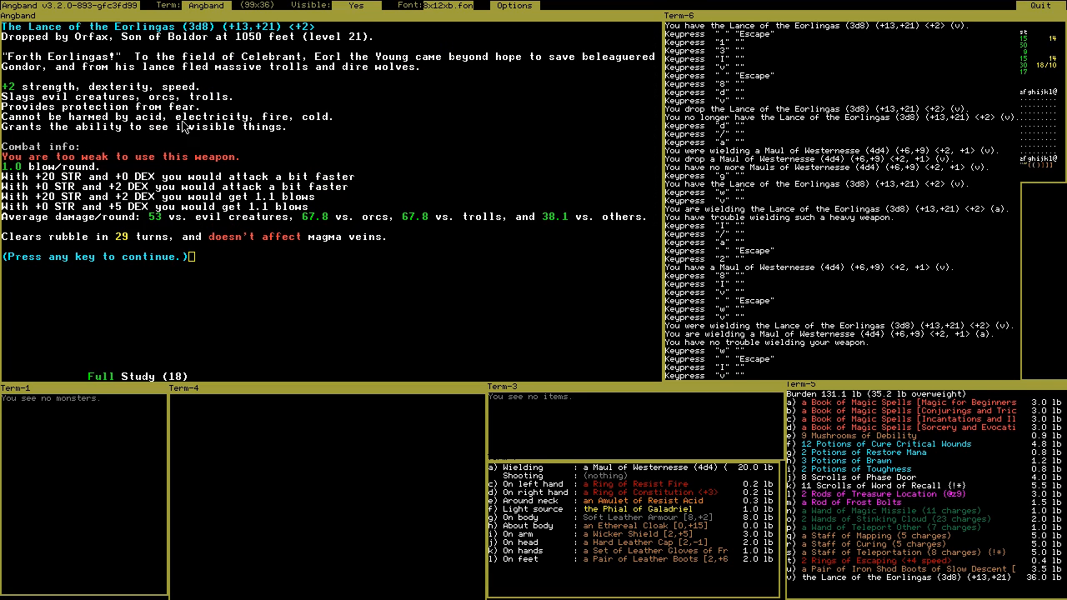
pyautogui.moveTo(289, 152)
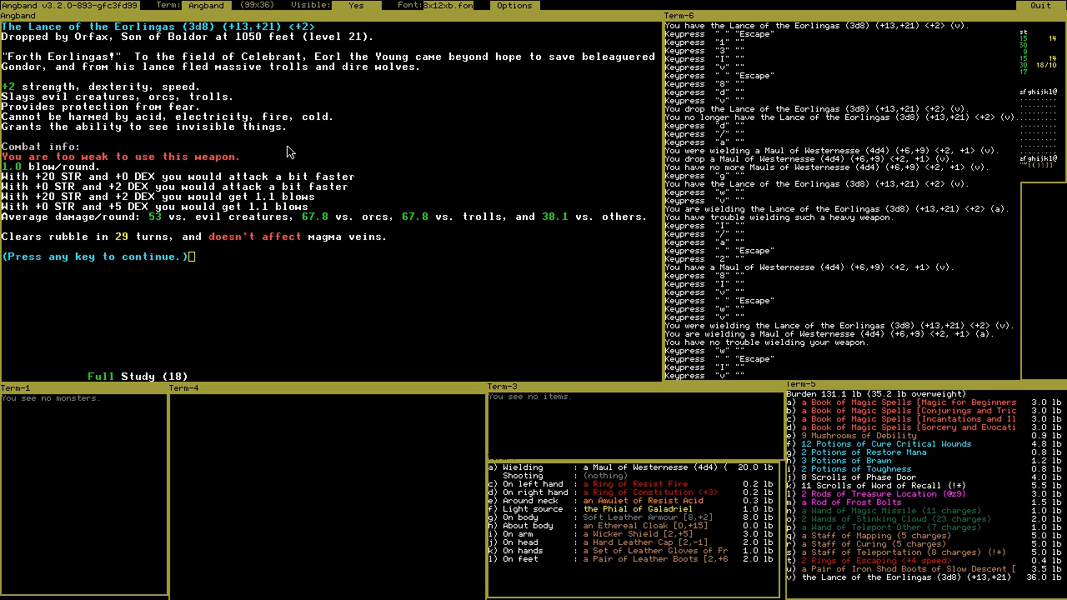
pyautogui.moveTo(401, 206)
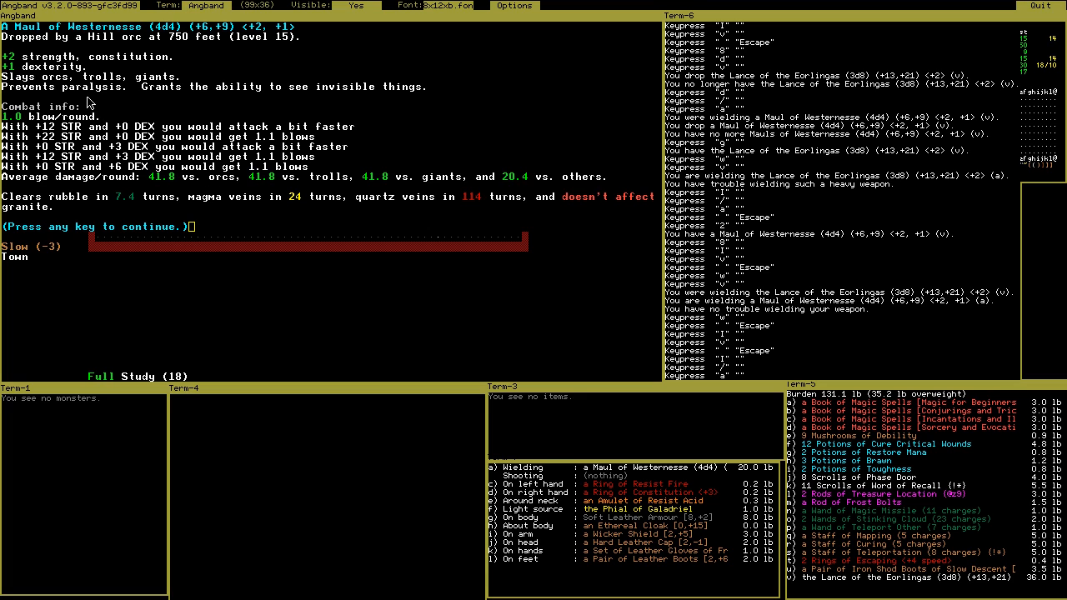
pyautogui.moveTo(425, 206)
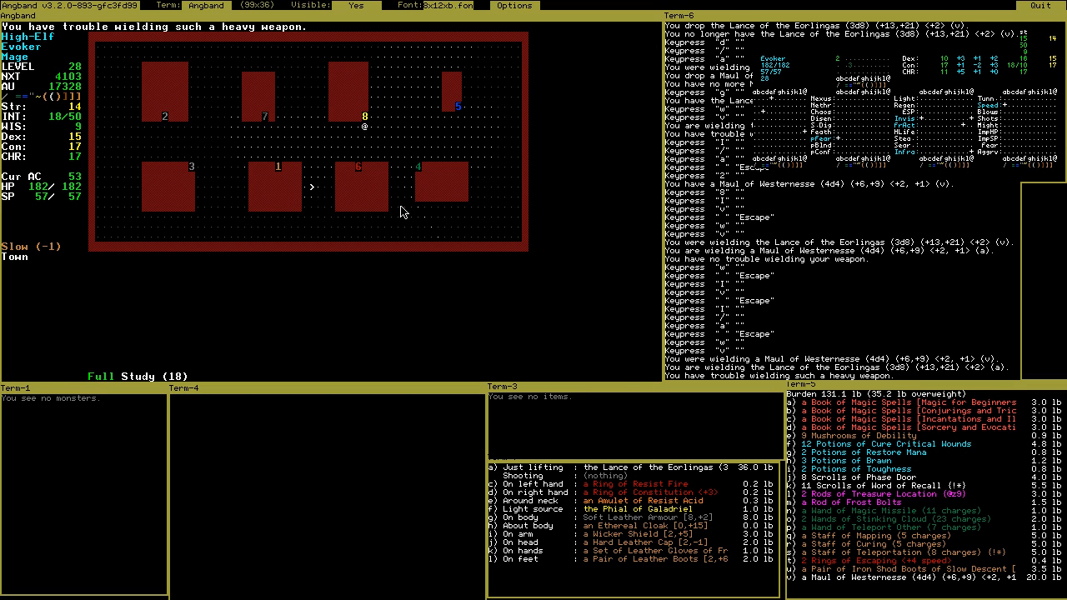
# Enter the home, store the Rings of Escaping, and try on the Iron Shod Boots of Slow Descent
pyautogui.press('d')
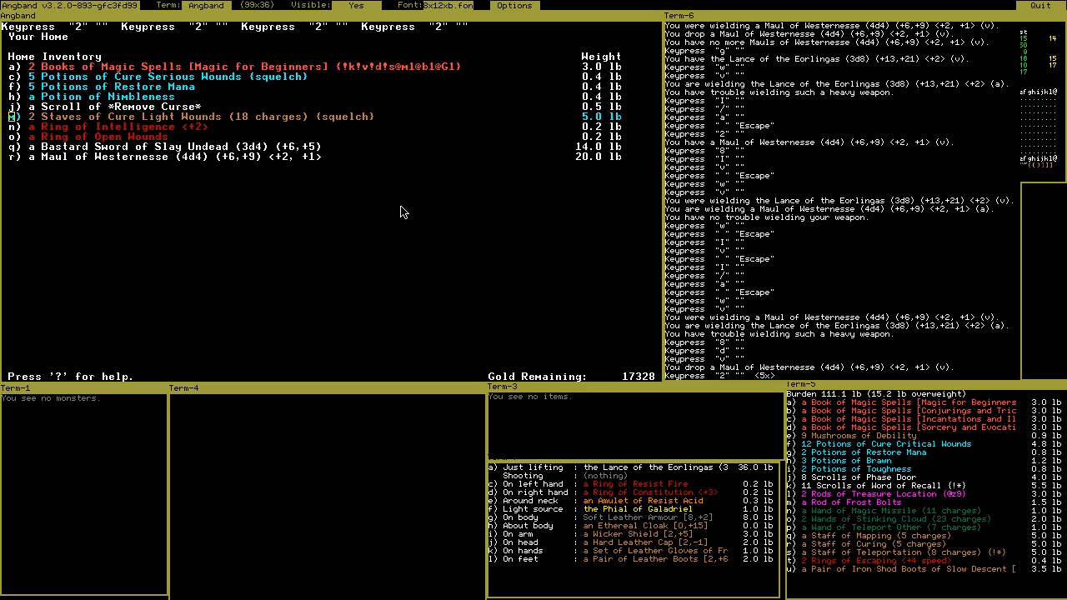
pyautogui.press('d')
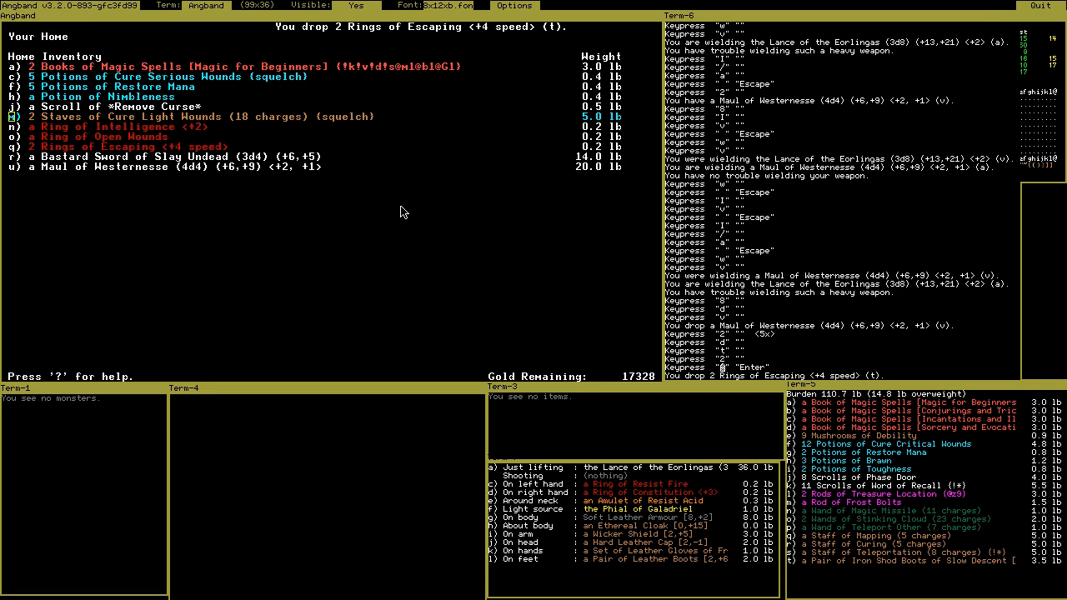
pyautogui.moveTo(859, 448)
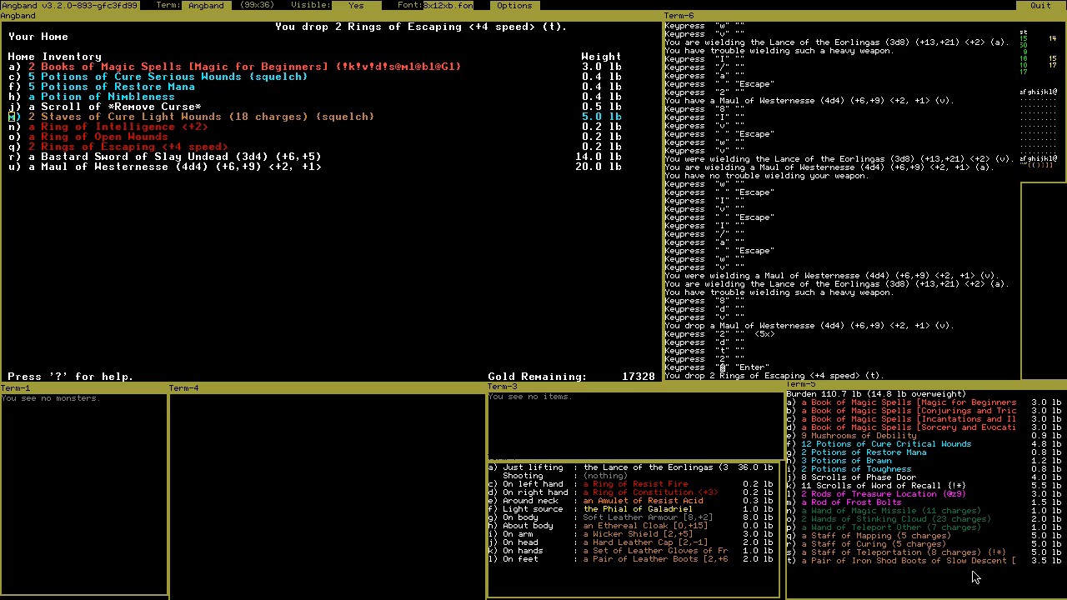
pyautogui.moveTo(621, 328)
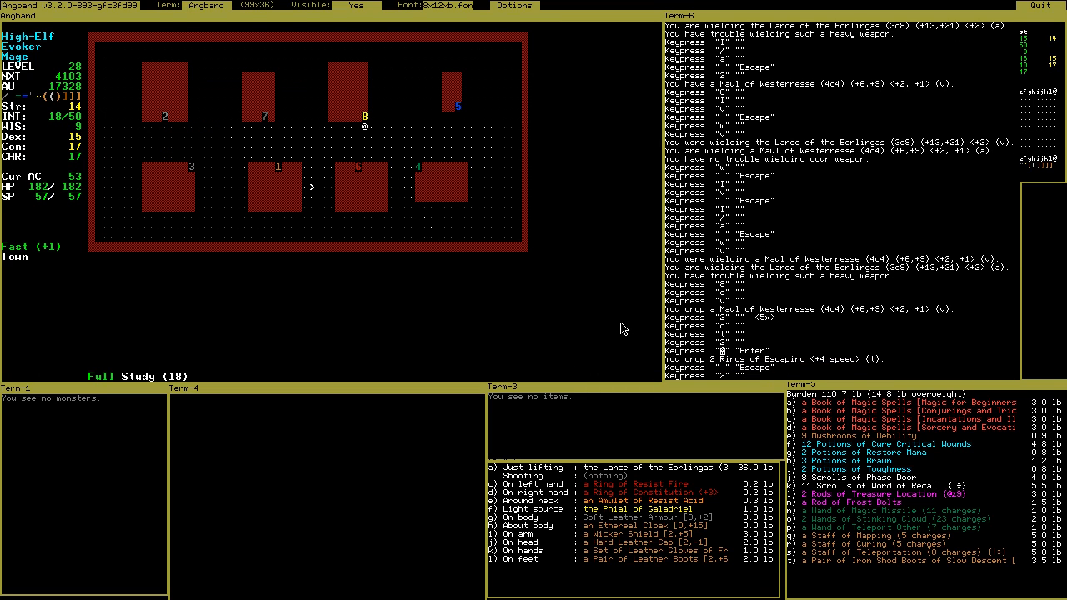
pyautogui.press('w')
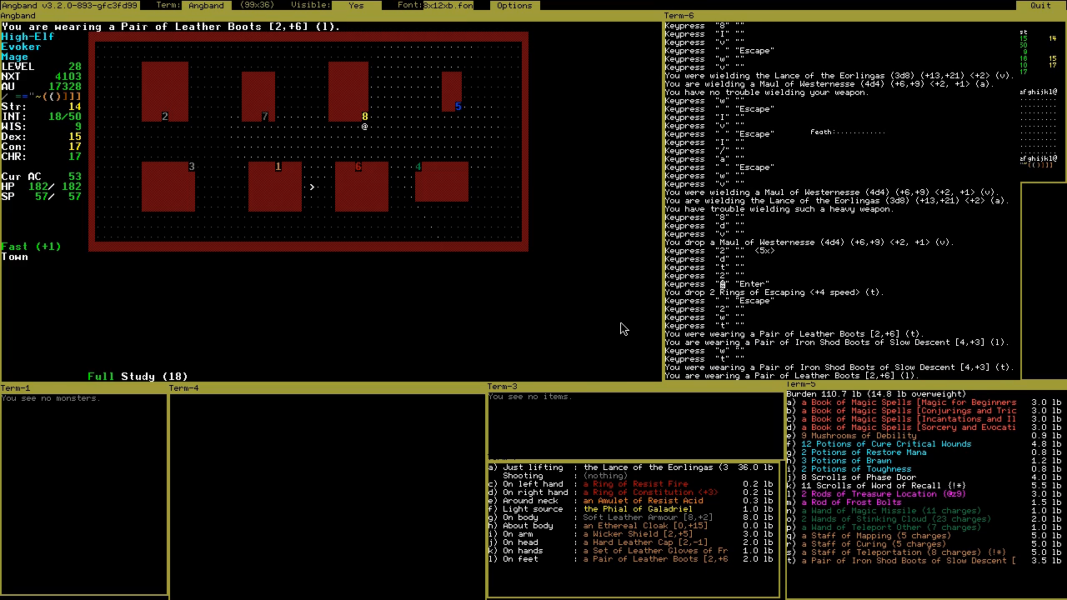
# Leave the Rod of Frost Bolts, spare potions and Recall scrolls at home
pyautogui.press('d')
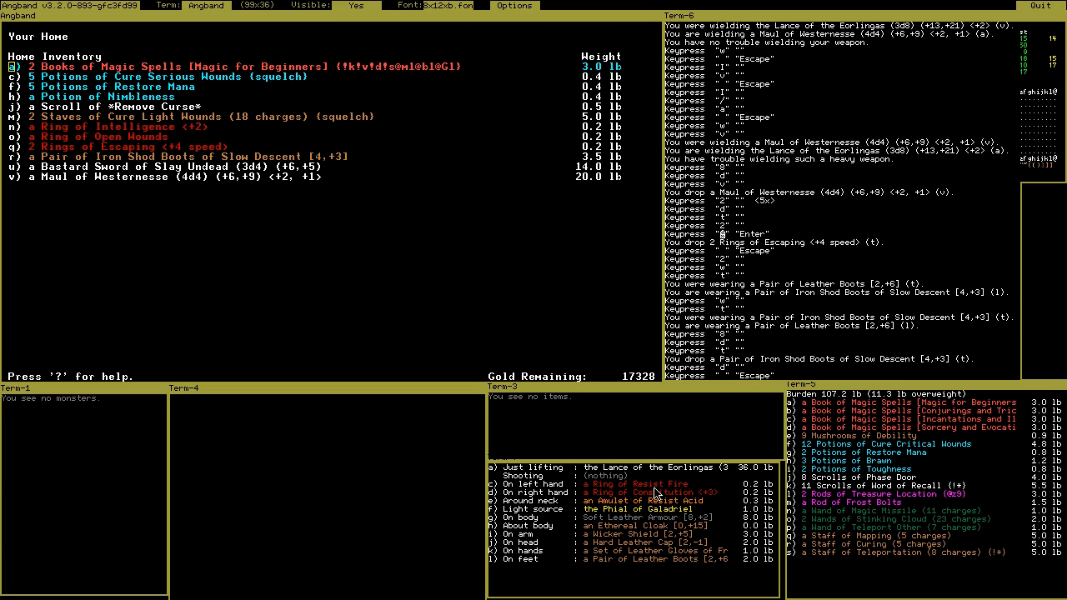
pyautogui.moveTo(658, 484)
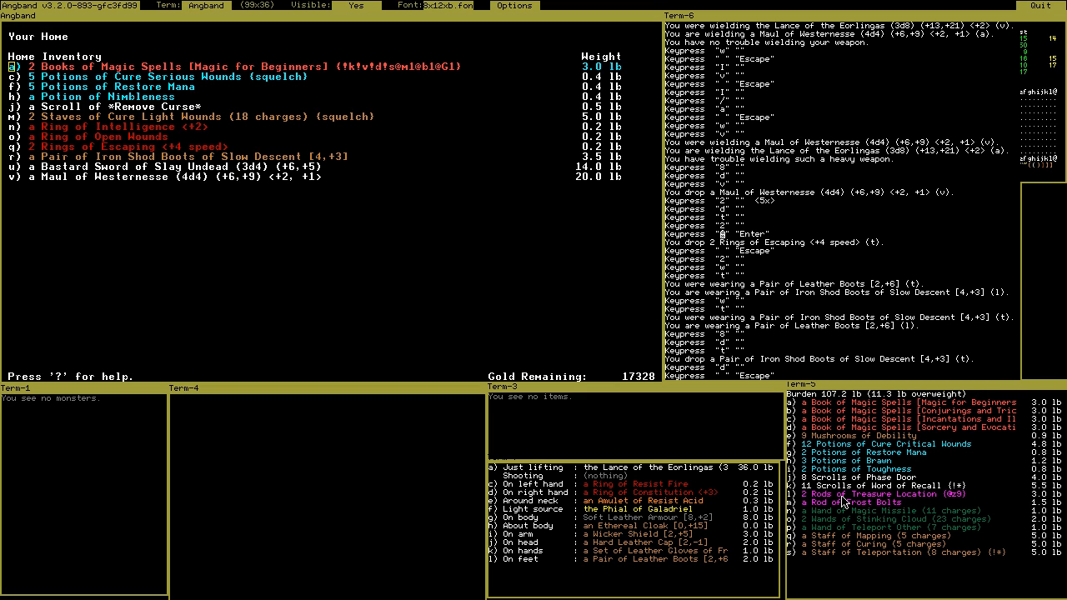
pyautogui.moveTo(595, 277)
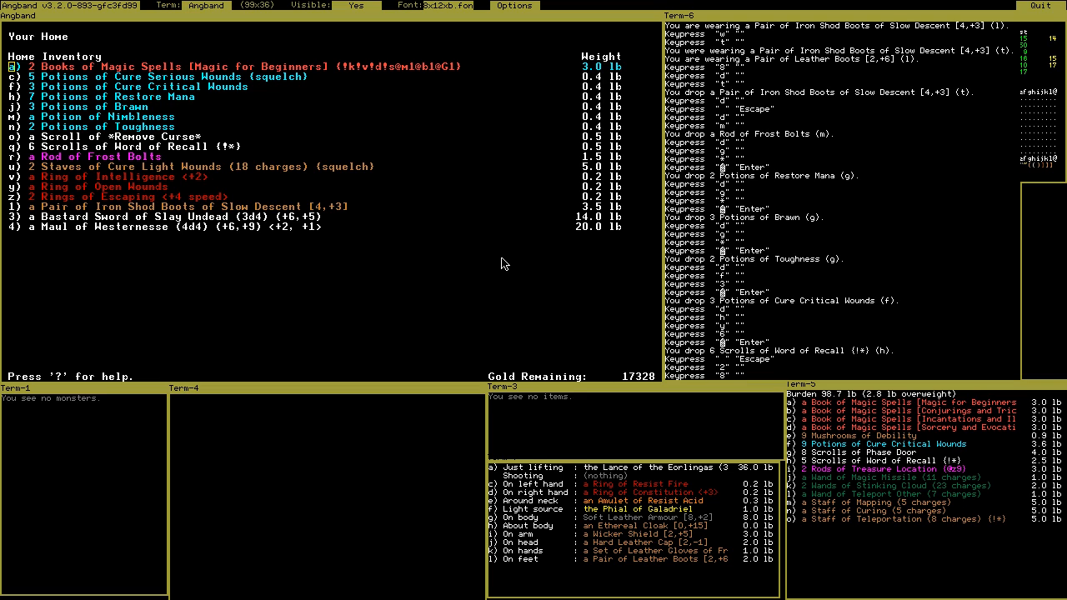
pyautogui.press('d')
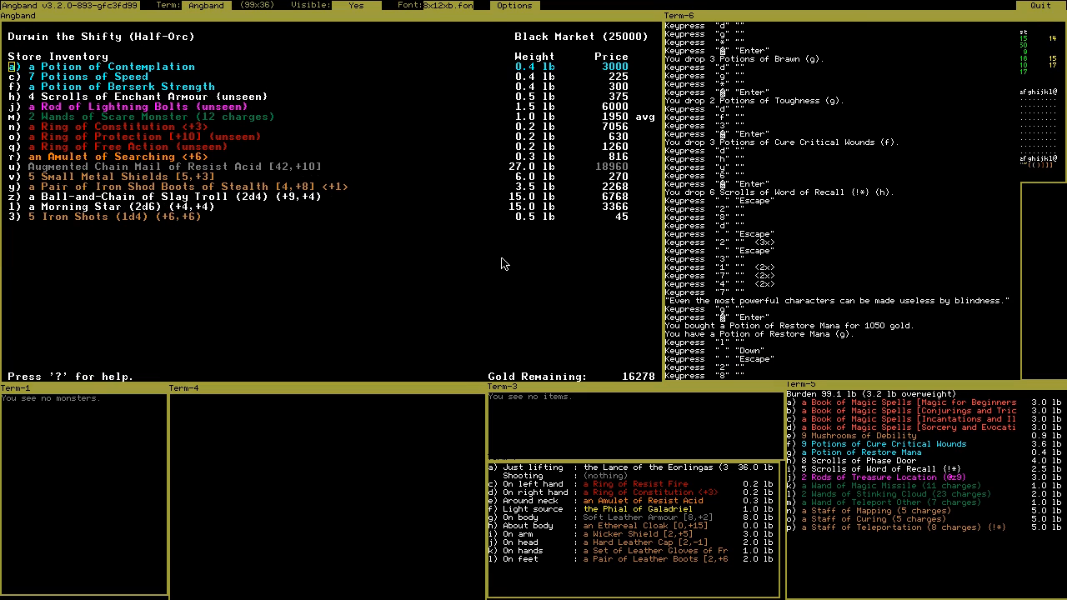
# Browse the Black Market stock down to the Ring of Free Action
pyautogui.press('Down')
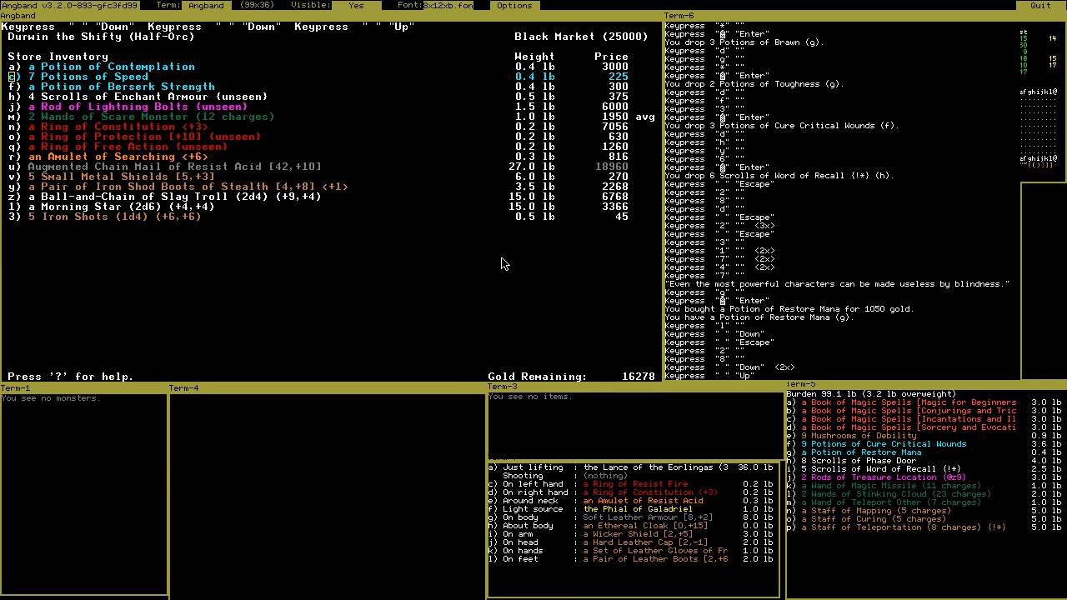
pyautogui.press('Up')
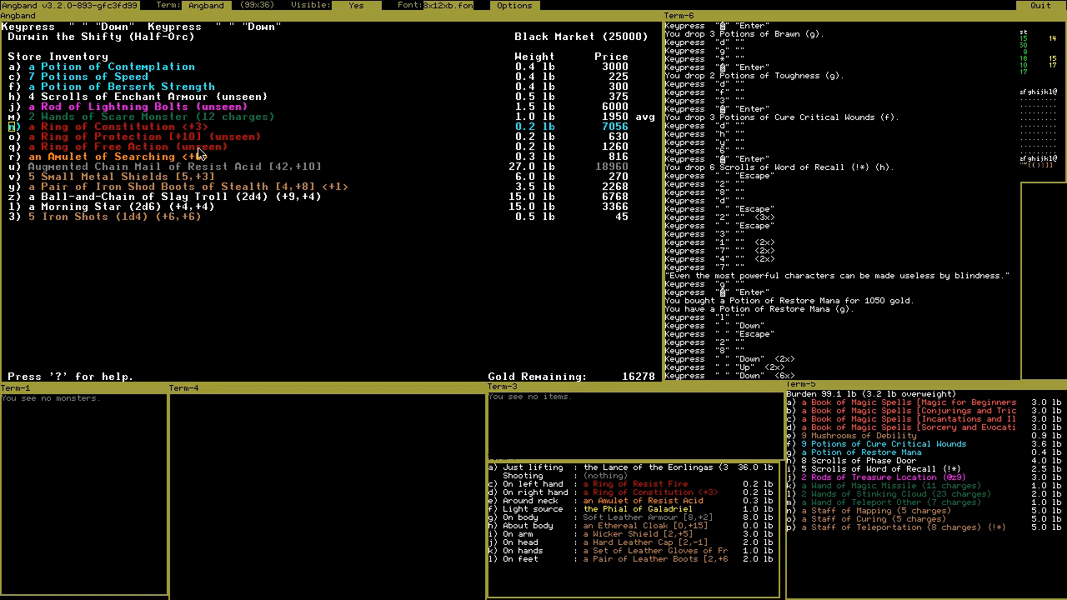
pyautogui.press('Down')
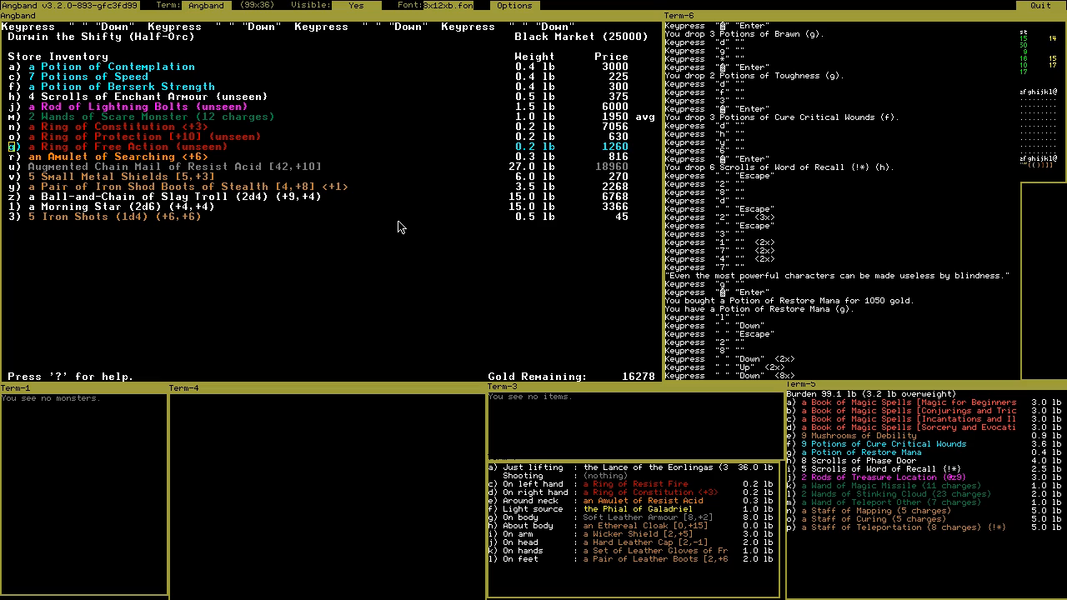
pyautogui.moveTo(595, 363)
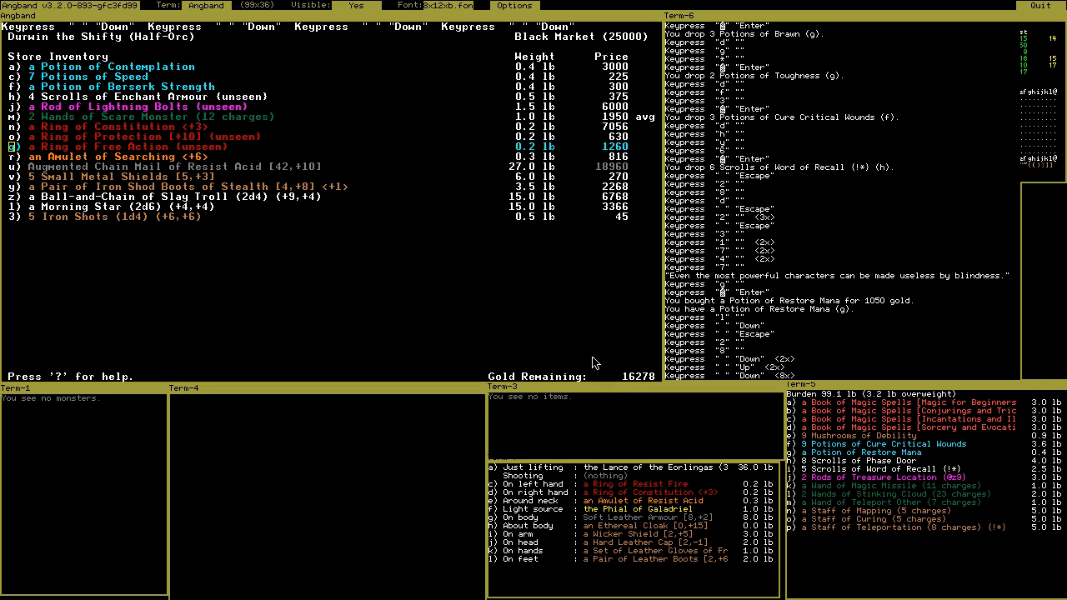
pyautogui.moveTo(691, 571)
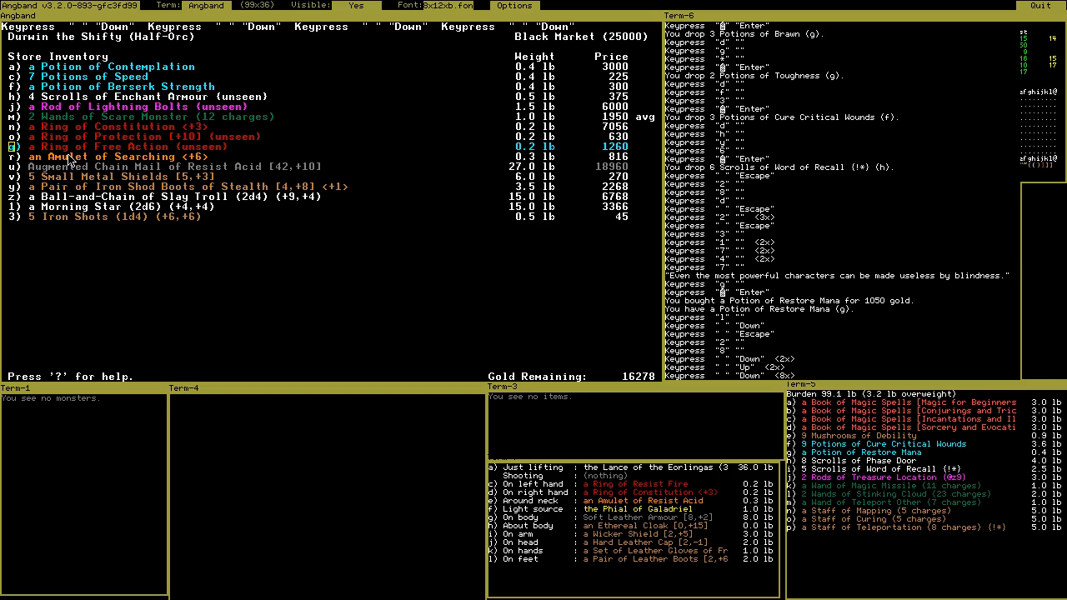
pyautogui.moveTo(67, 165)
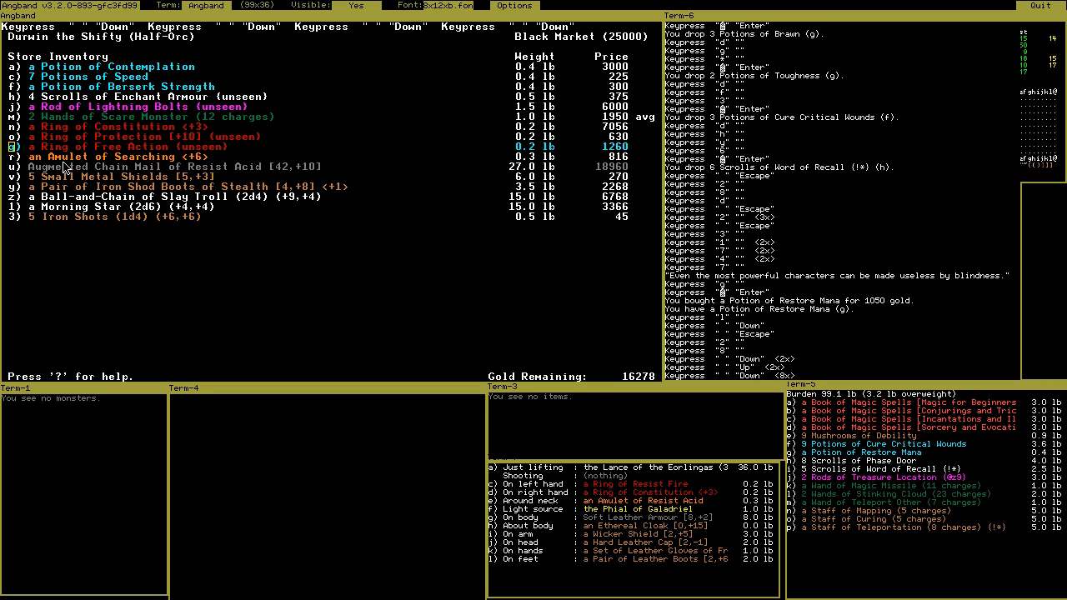
pyautogui.moveTo(745, 581)
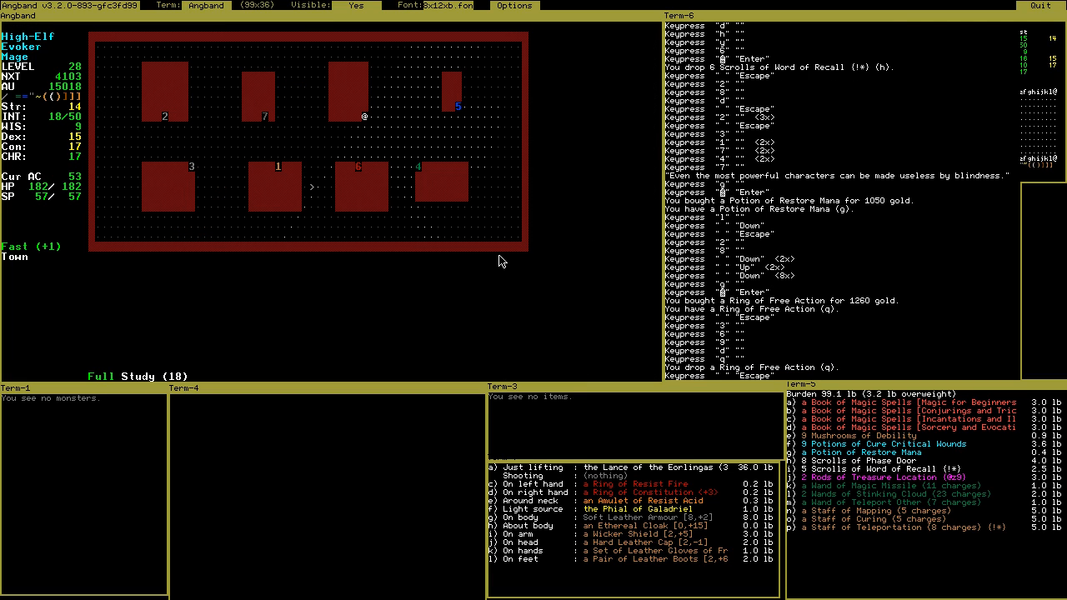
pyautogui.moveTo(47, 98)
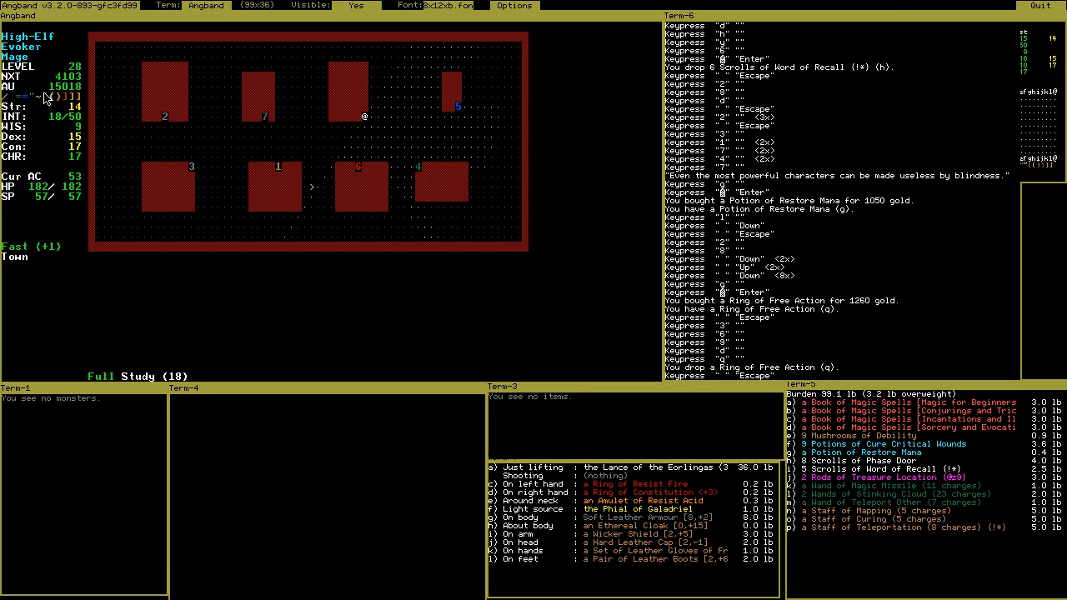
pyautogui.moveTo(642, 85)
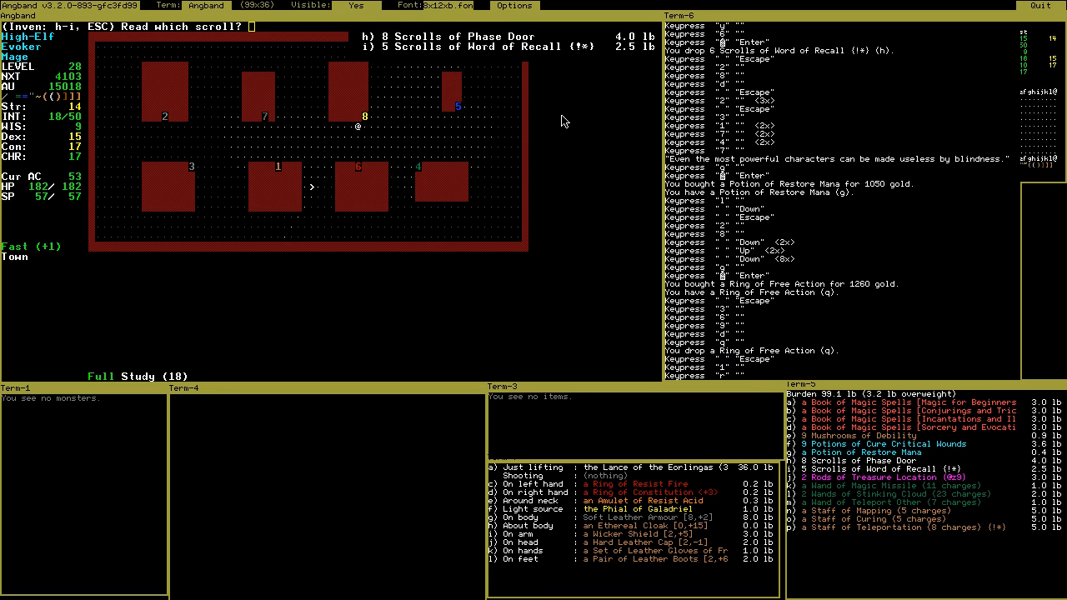
# Select the Scroll of Word of Recall to read
pyautogui.press('i')
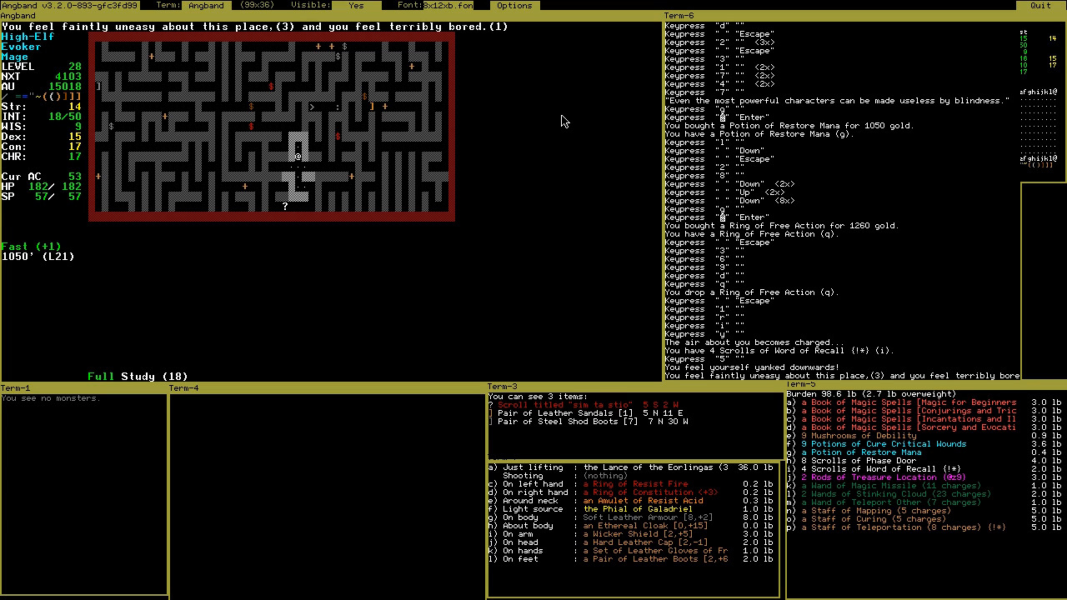
pyautogui.moveTo(309, 115)
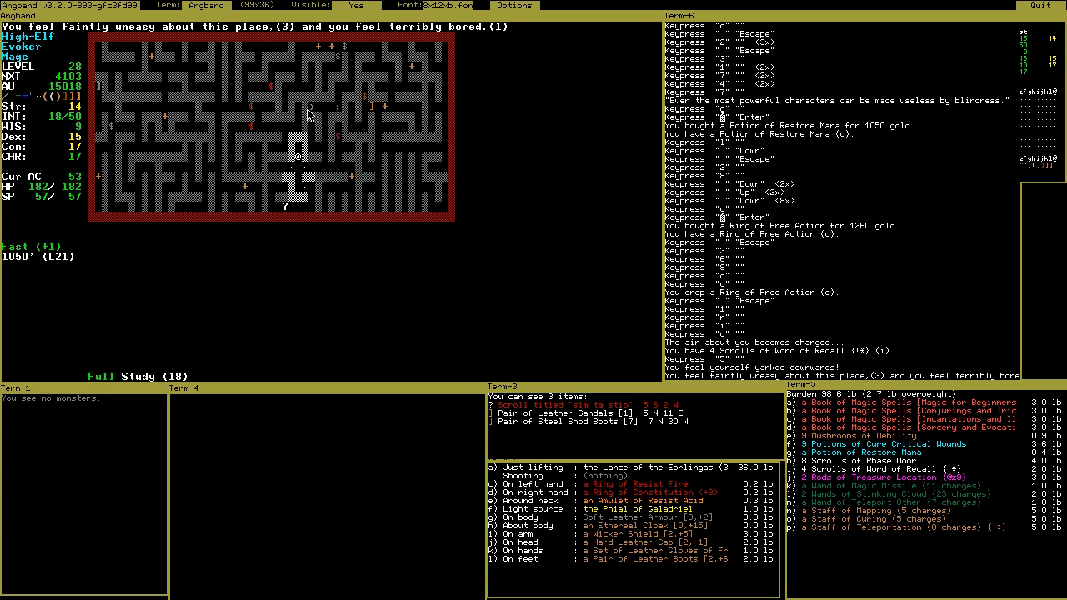
# Cast the F6 detection spell to reveal nearby traps, doors and stairs
pyautogui.press('F6')
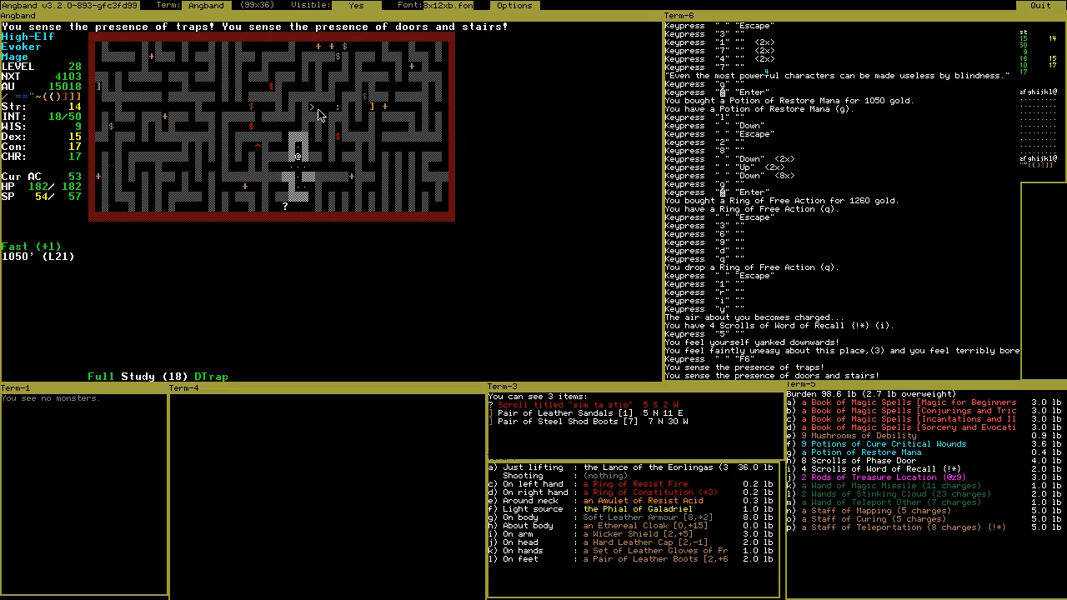
pyautogui.moveTo(263, 156)
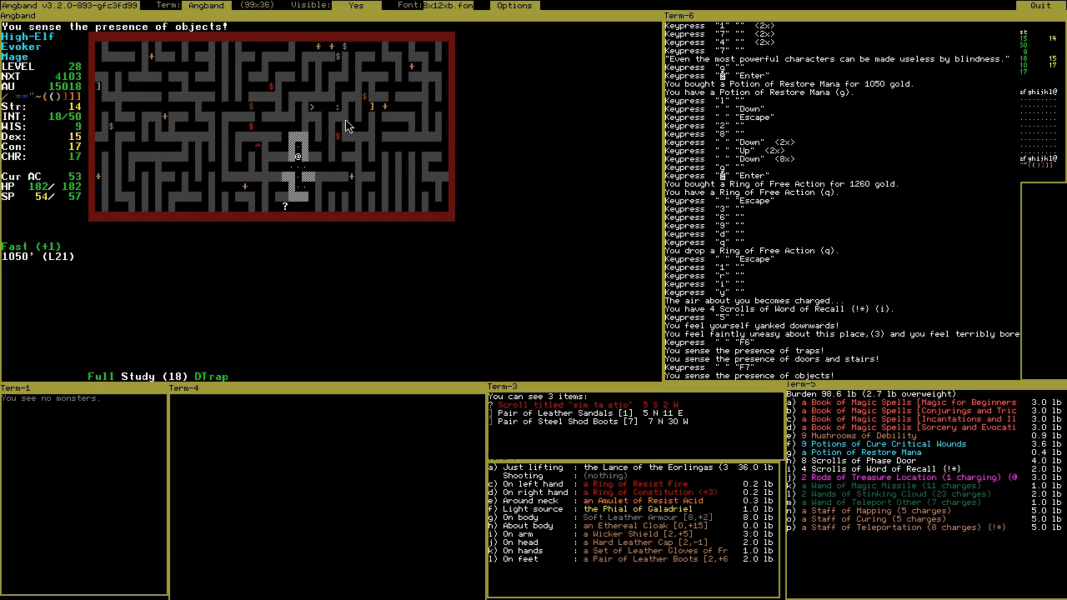
pyautogui.moveTo(225, 128)
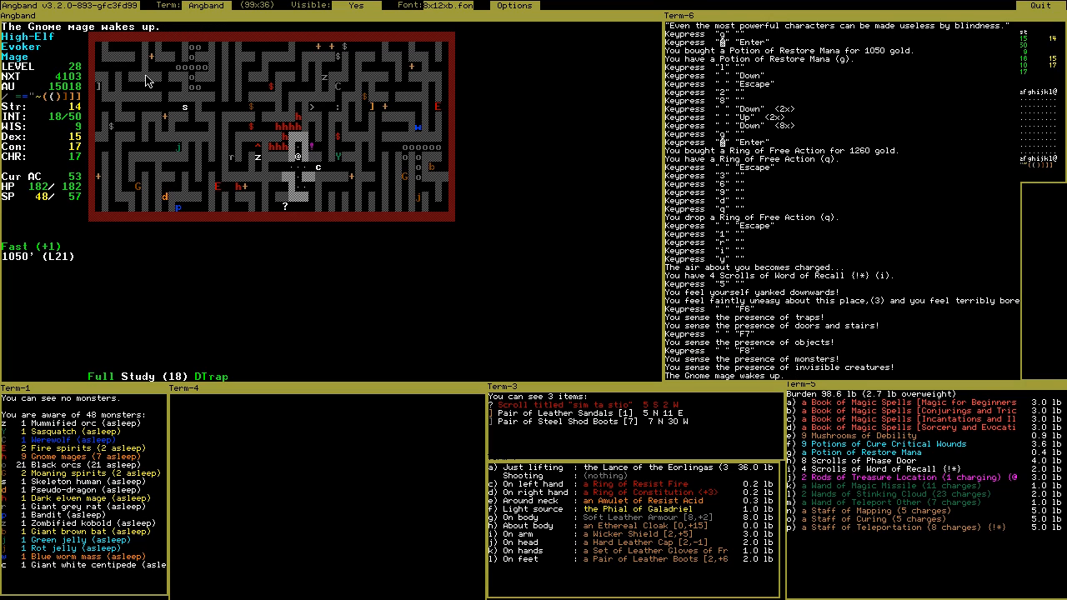
pyautogui.moveTo(27, 432)
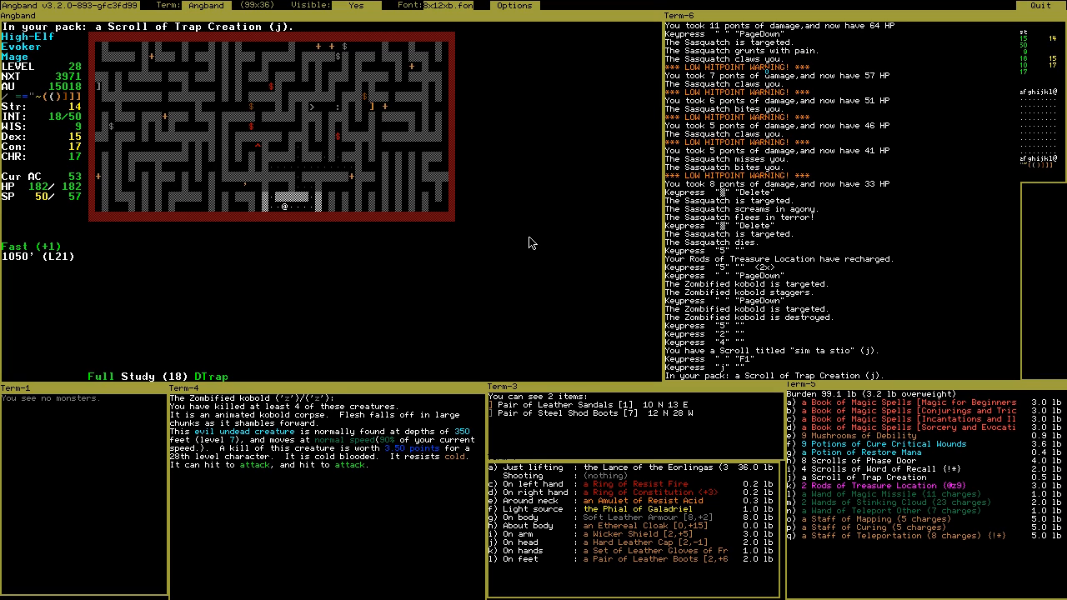
# Use the wield command during the fight with the Black orcs
pyautogui.press('w')
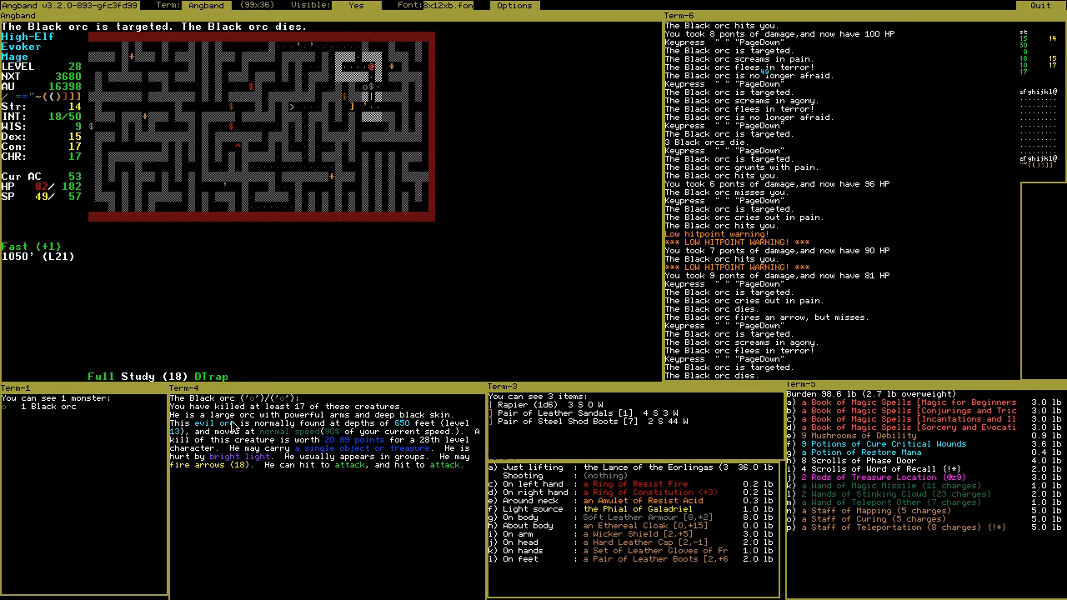
pyautogui.moveTo(284, 469)
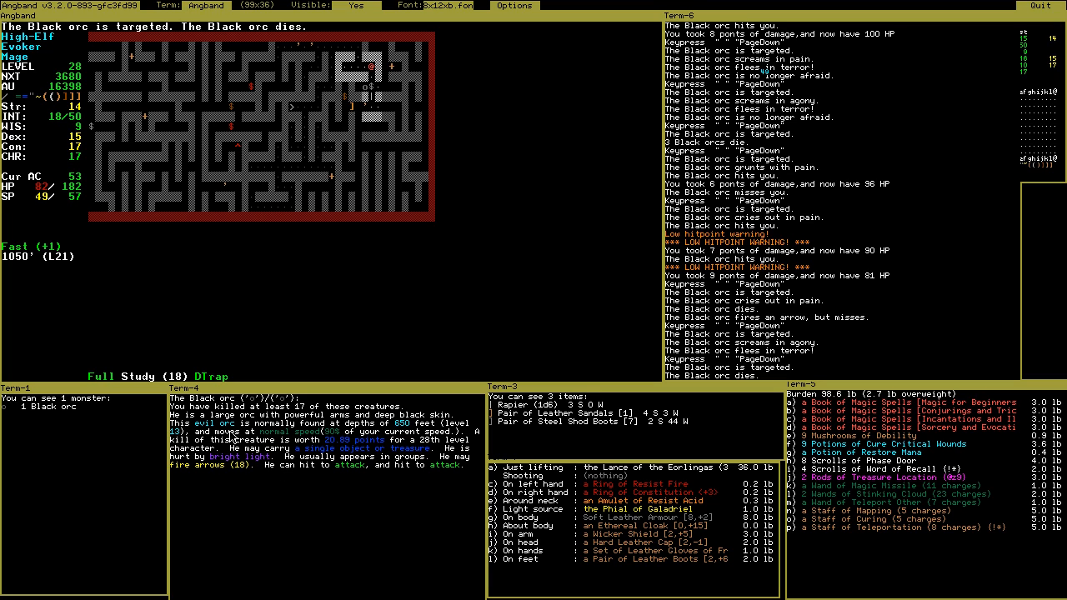
pyautogui.moveTo(579, 181)
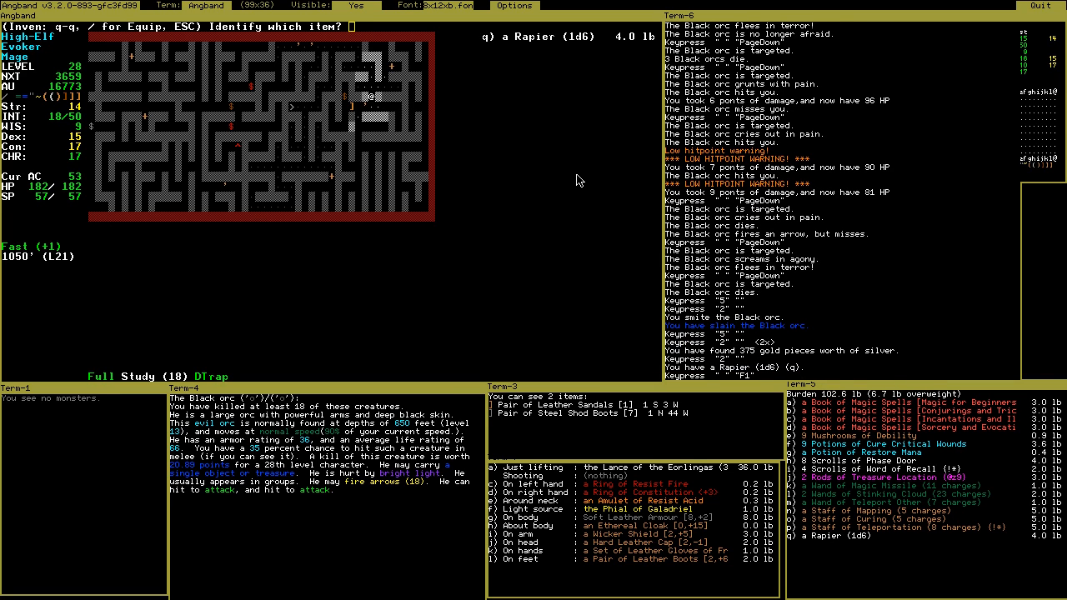
# Identify the Rapier of Lightning (1d6) (+8,+5) and open the knowledge browser
pyautogui.press('q')
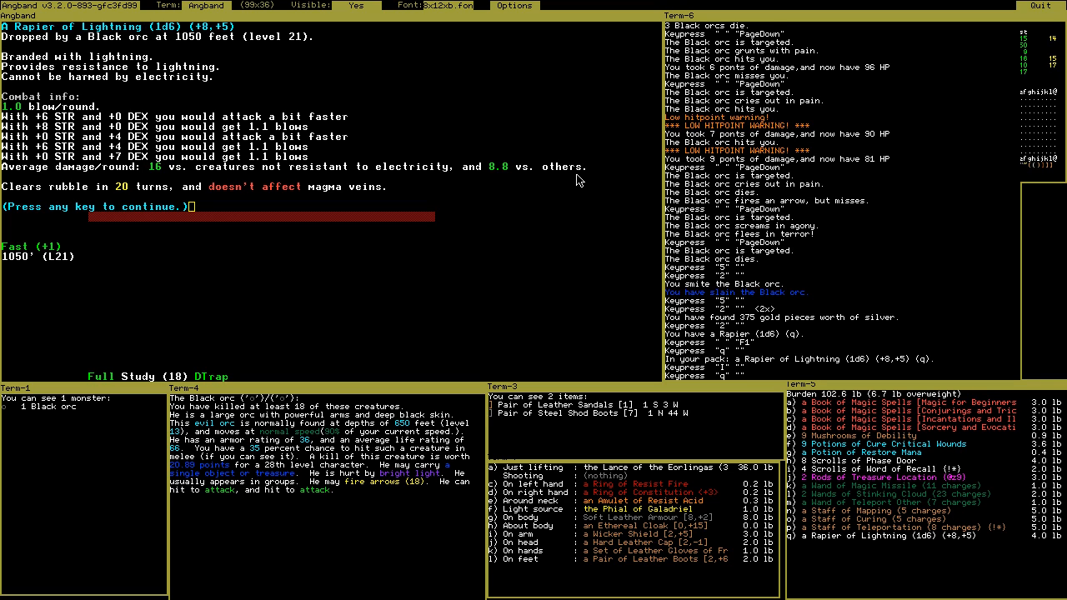
pyautogui.press('Escape')
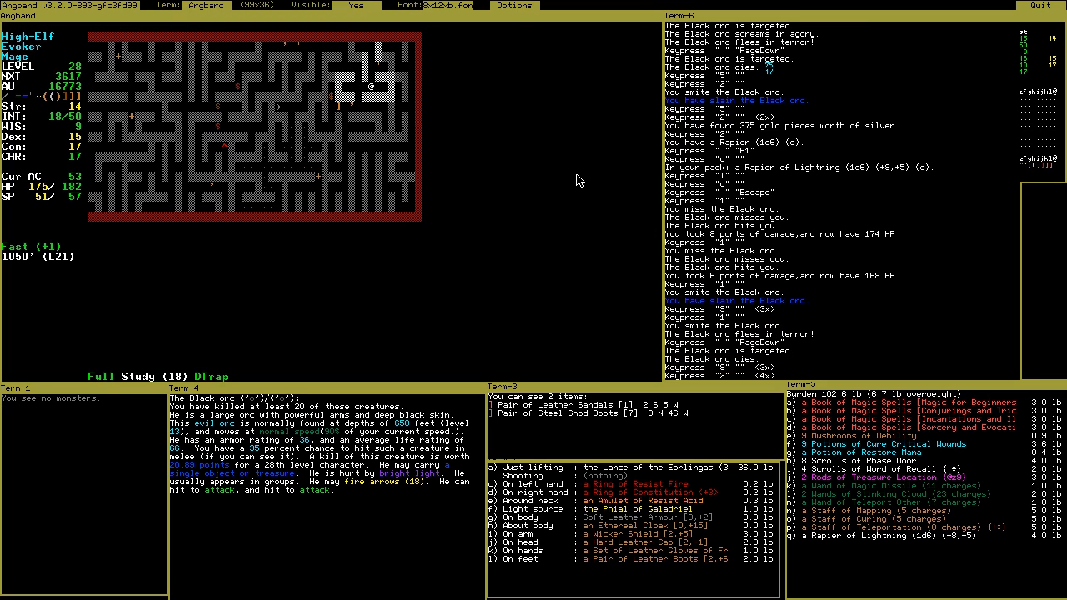
pyautogui.press('~')
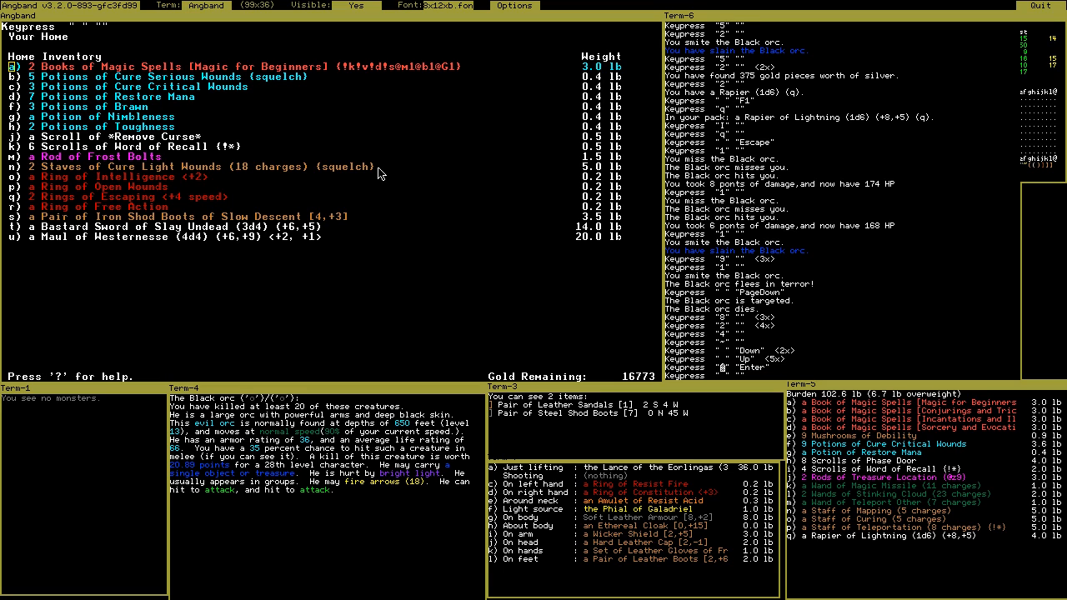
# Exit the knowledge menu with Escape
pyautogui.press('Escape')
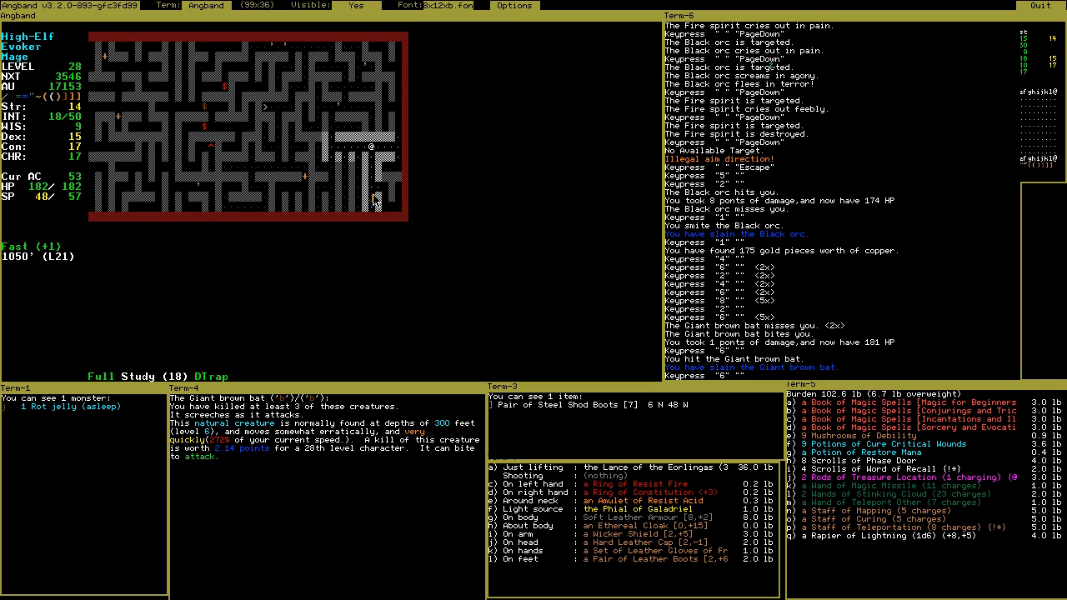
pyautogui.moveTo(194, 107)
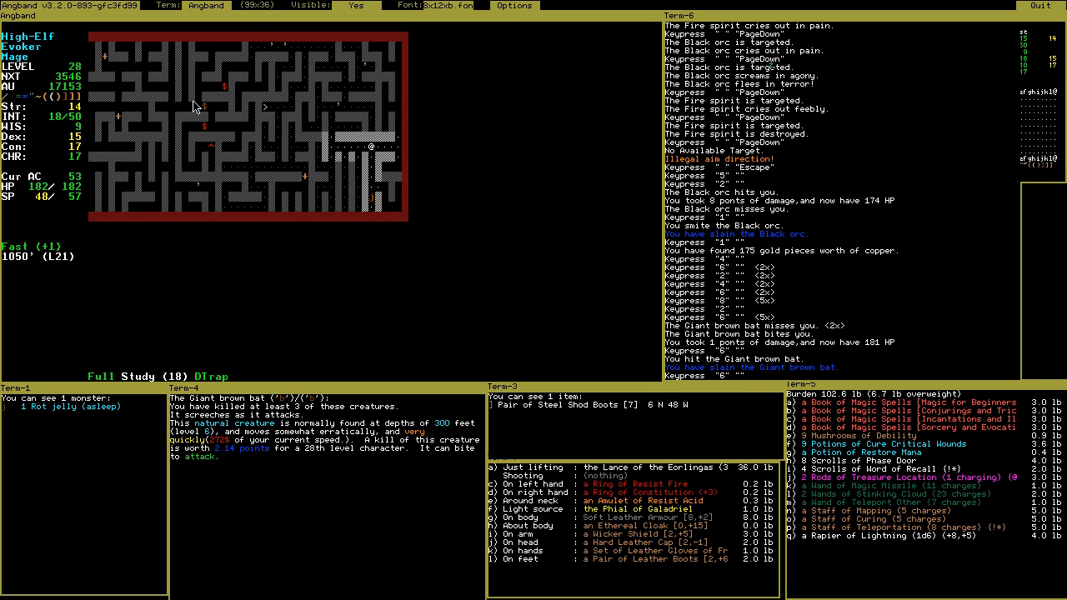
pyautogui.moveTo(538, 107)
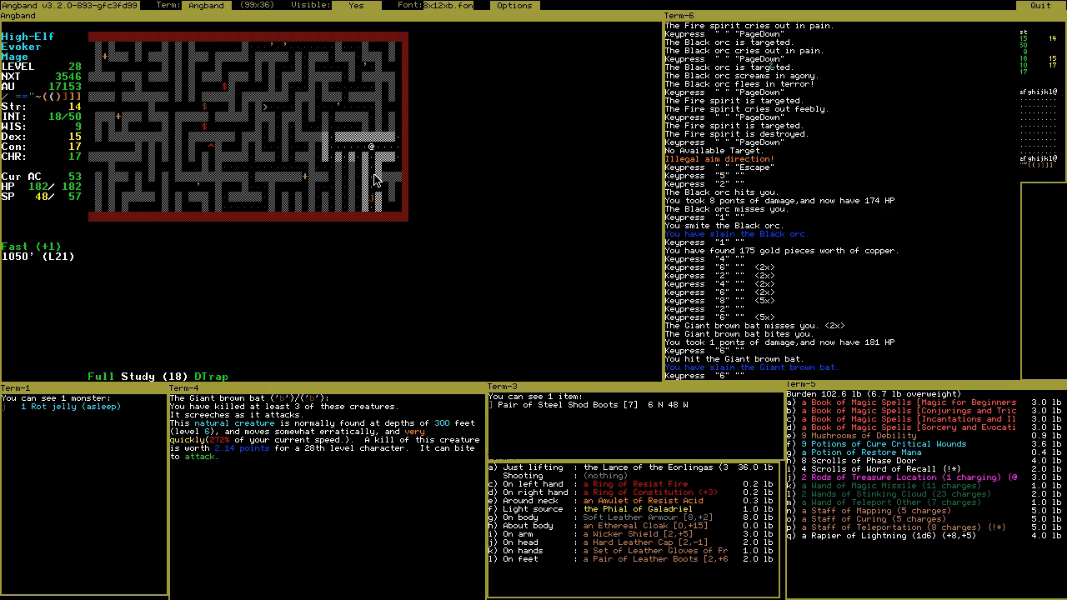
pyautogui.moveTo(594, 83)
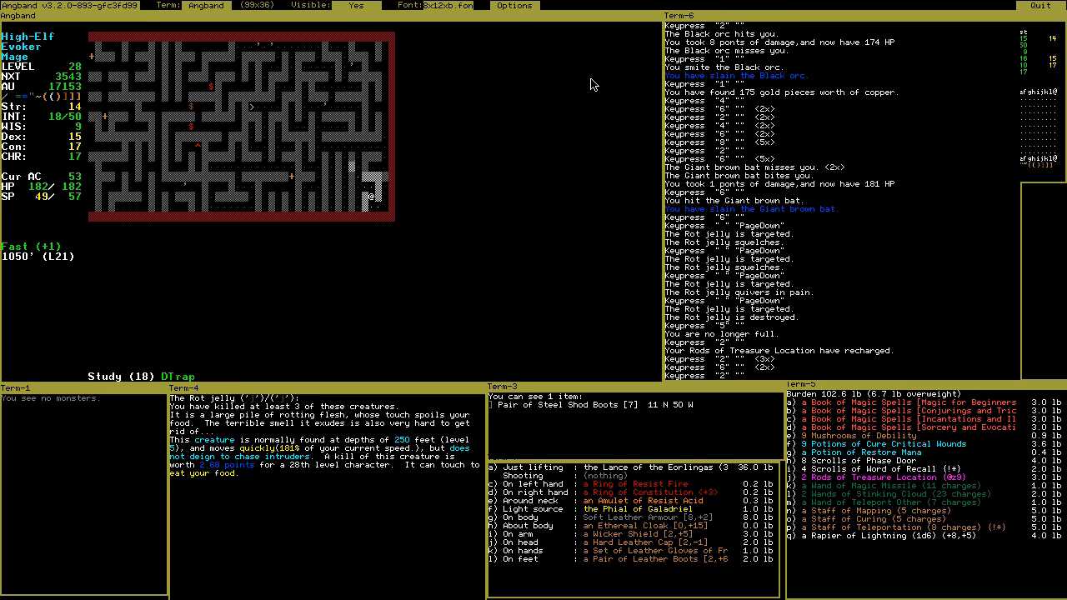
# Advance the mage further along the corridor past the destroyed Rot jelly
pyautogui.press('F5')
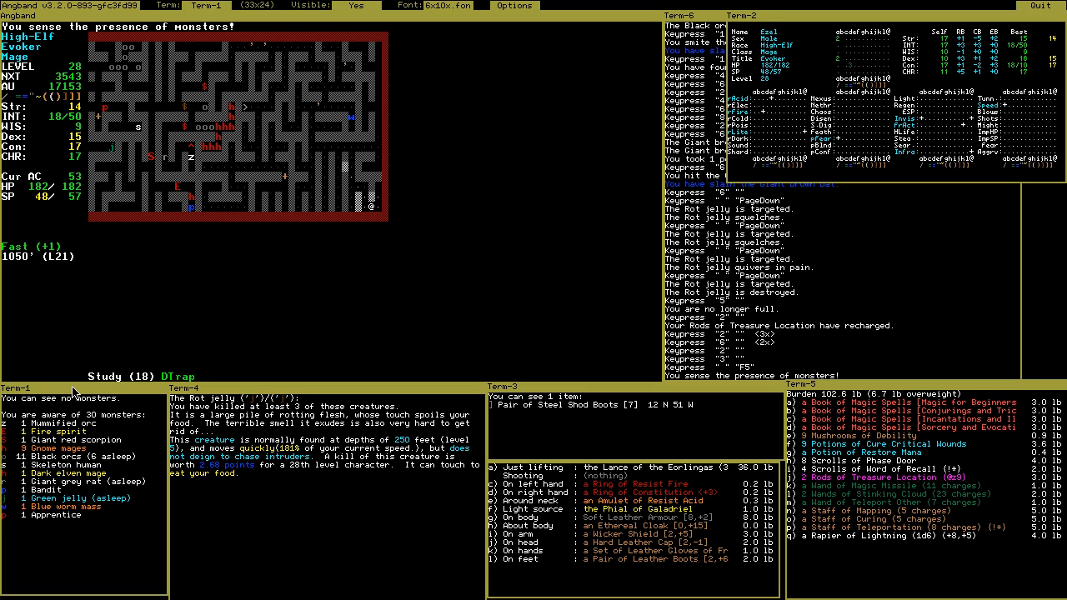
pyautogui.moveTo(164, 593)
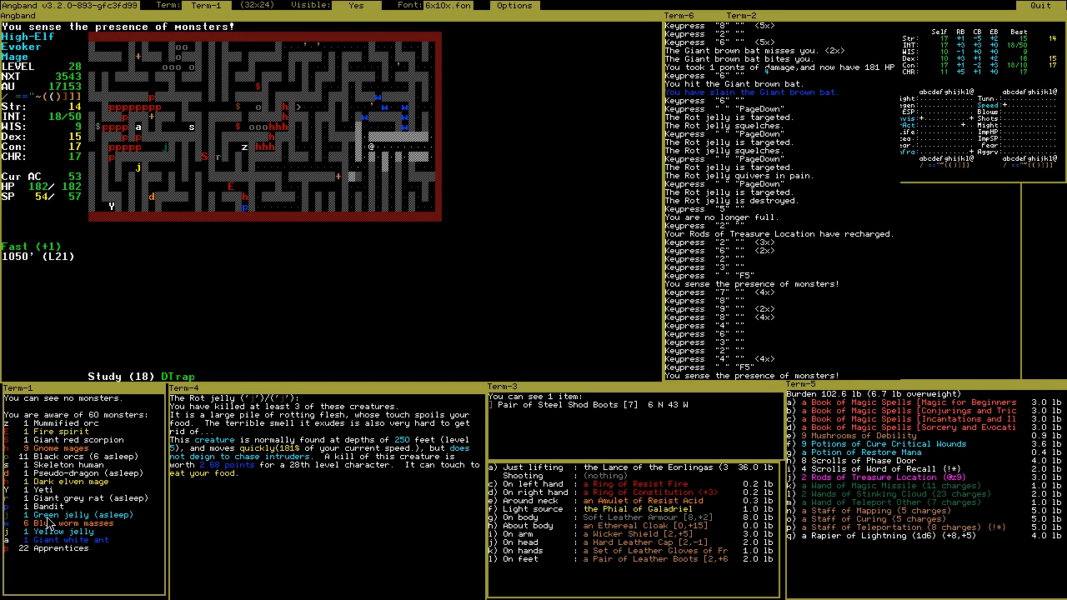
pyautogui.moveTo(38, 559)
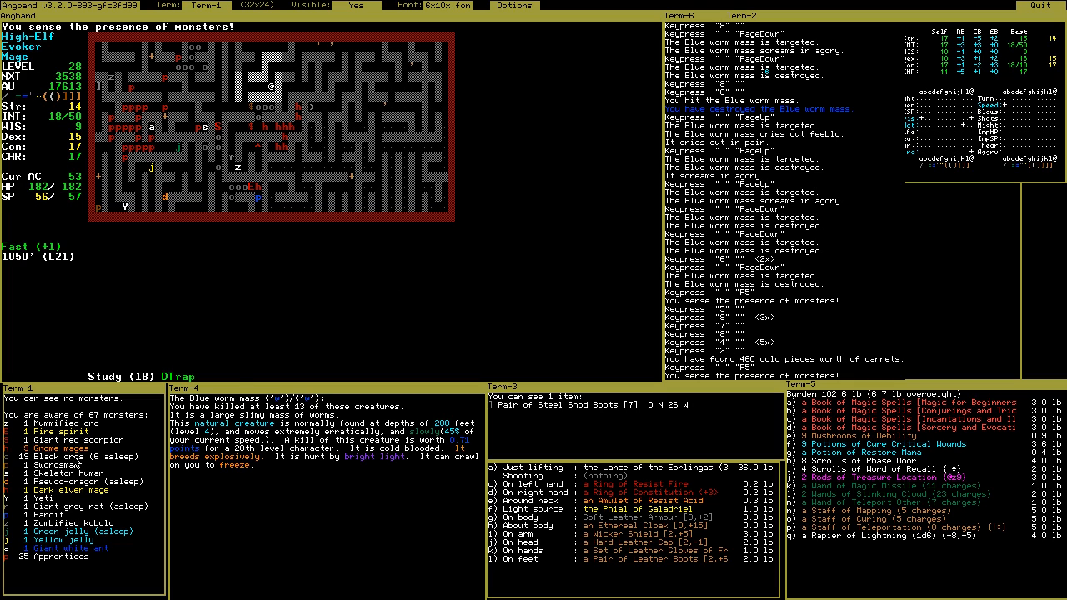
pyautogui.moveTo(432, 239)
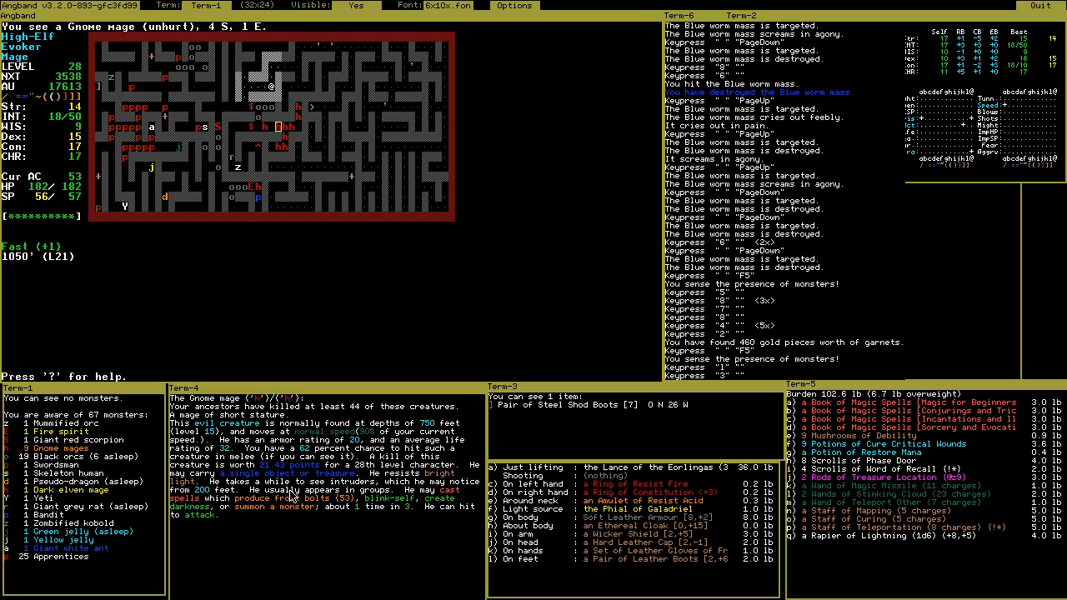
pyautogui.moveTo(314, 517)
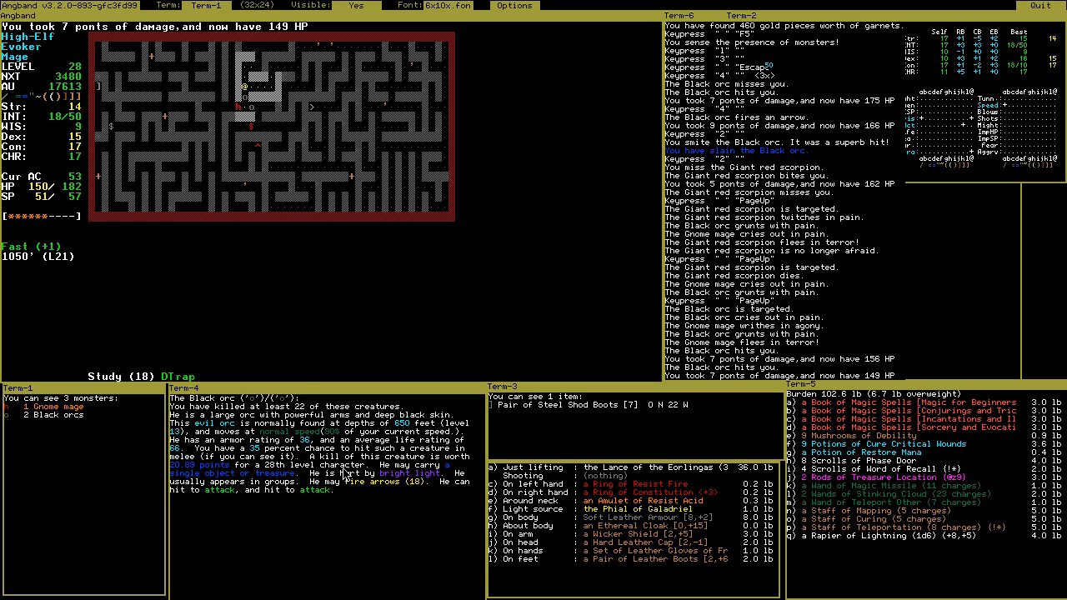
pyautogui.moveTo(360, 474)
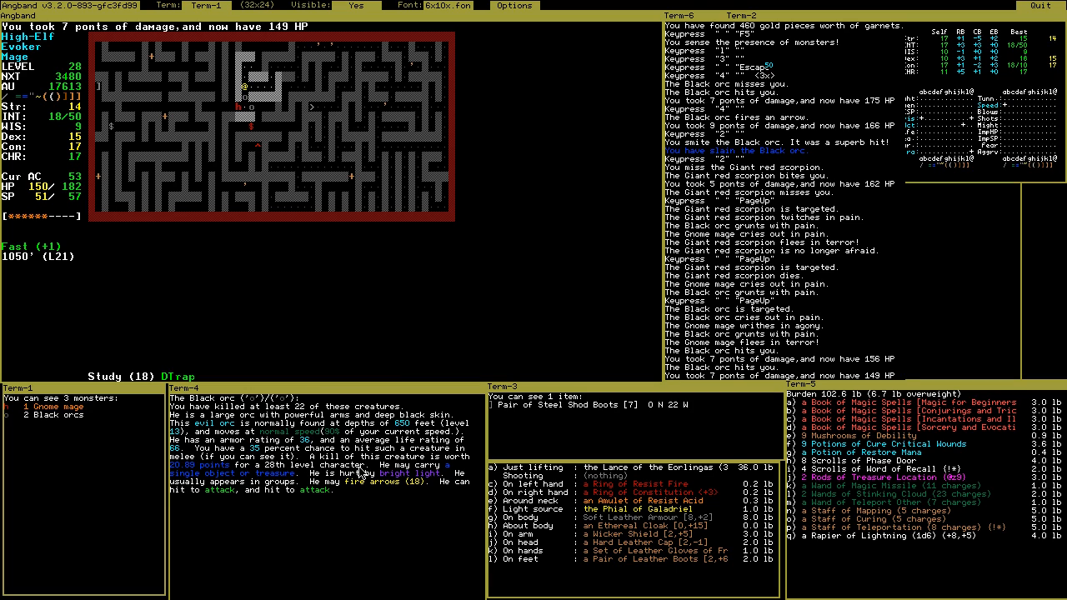
pyautogui.moveTo(315, 498)
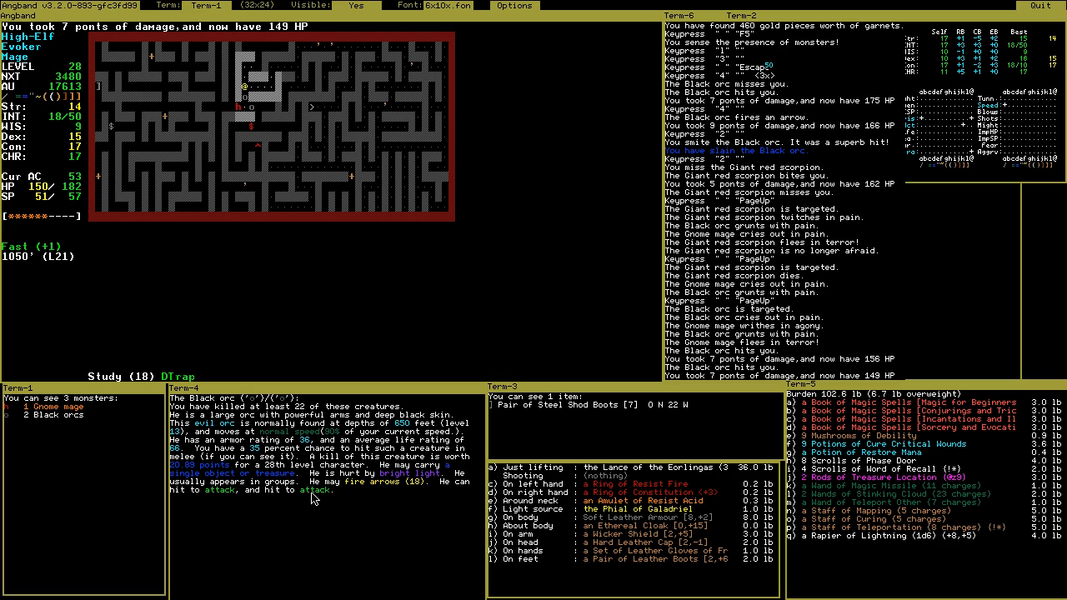
pyautogui.moveTo(358, 495)
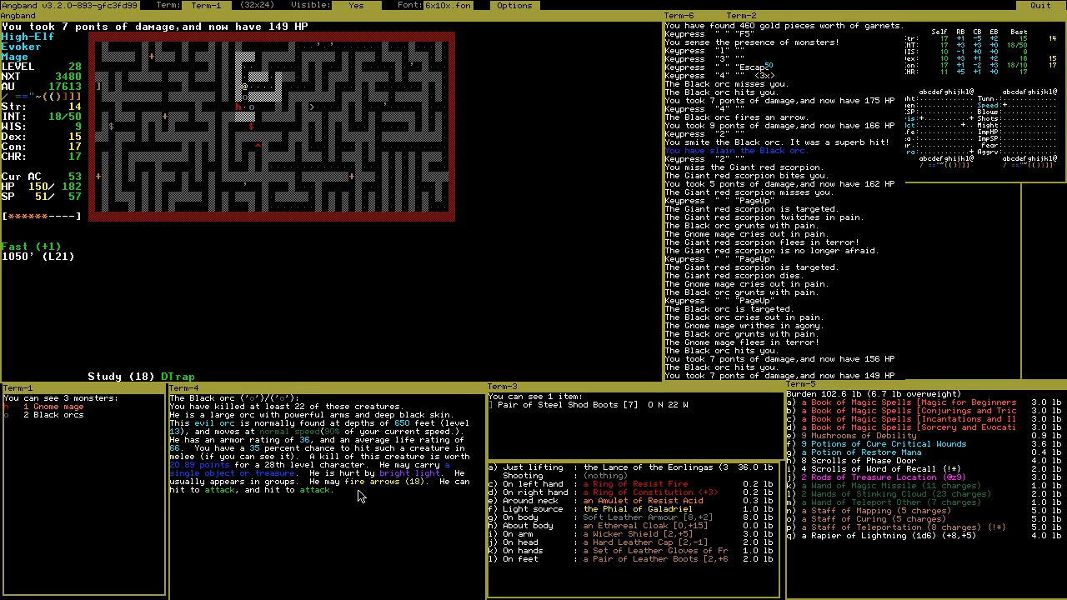
pyautogui.moveTo(394, 496)
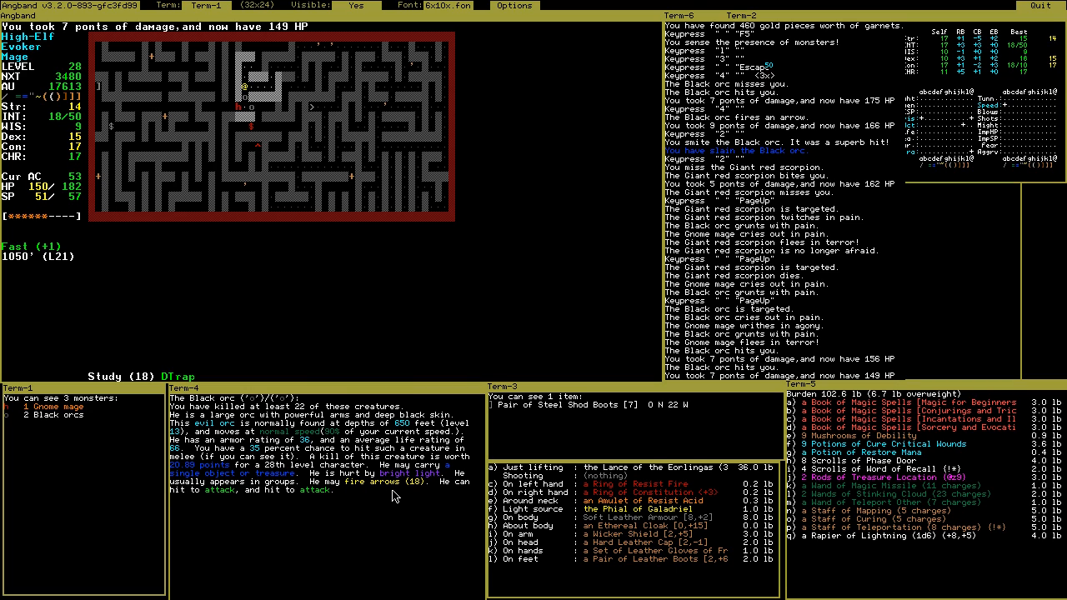
pyautogui.moveTo(638, 220)
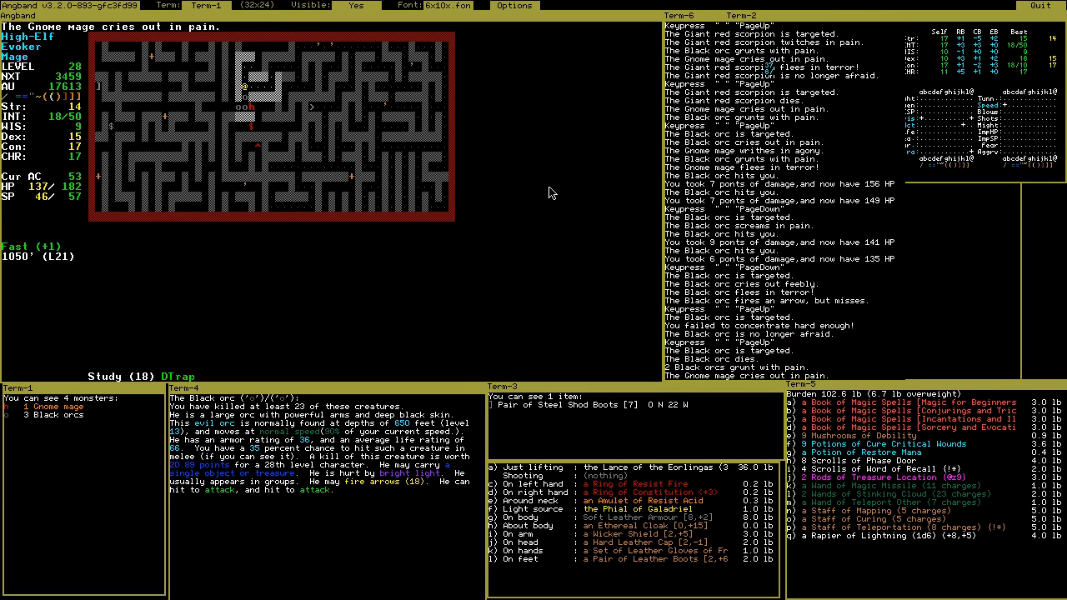
pyautogui.moveTo(281, 116)
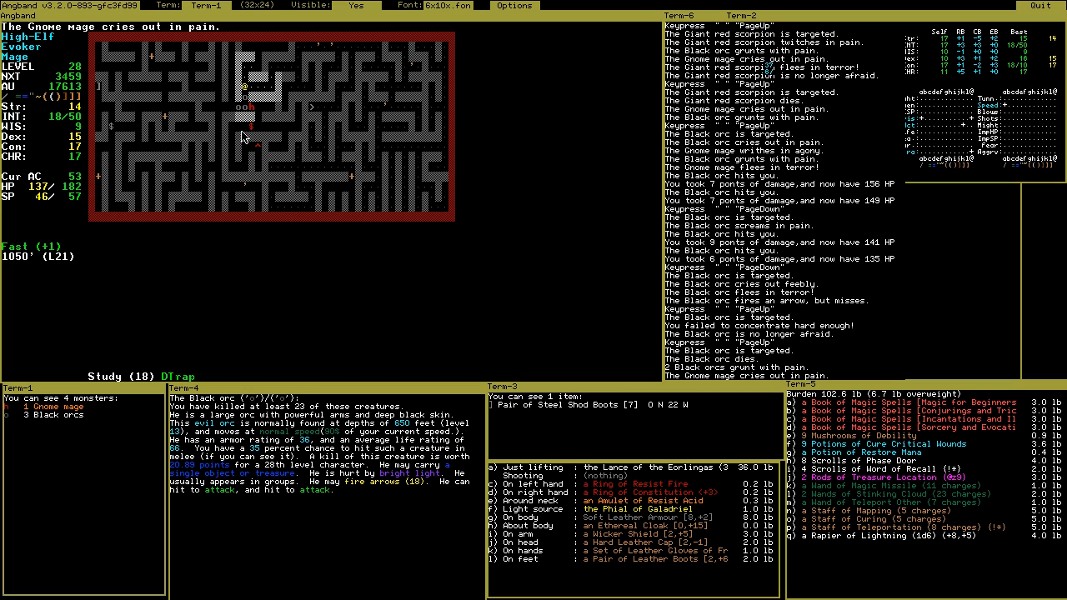
pyautogui.moveTo(594, 166)
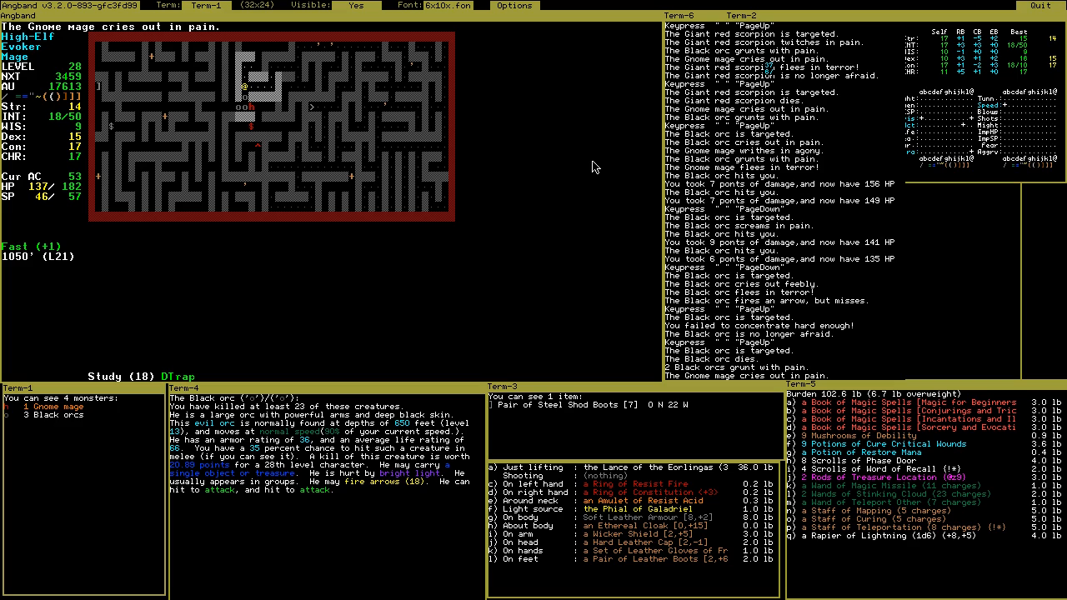
# Recast the previous spell at the scorpion and Black orcs
pyautogui.press('m')
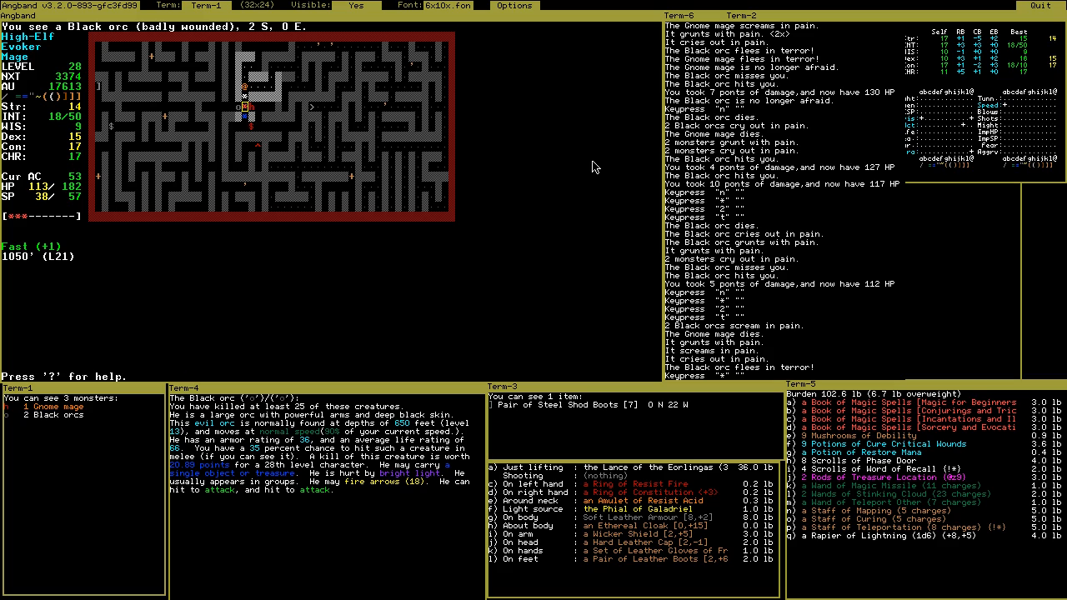
# Target the badly wounded Black orc and bring up the spell list
pyautogui.press('l')
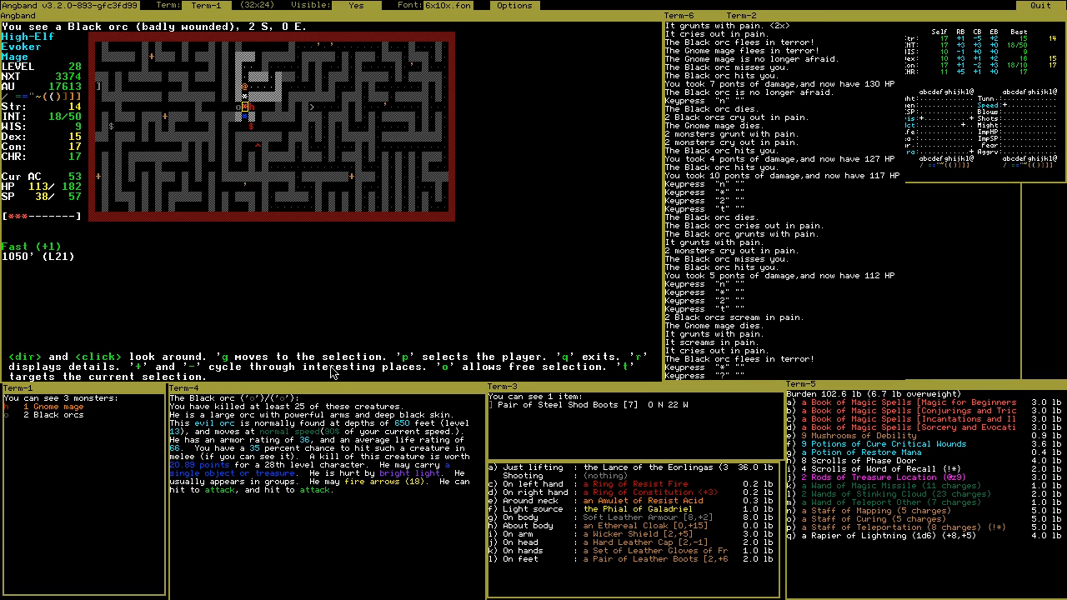
pyautogui.moveTo(495, 292)
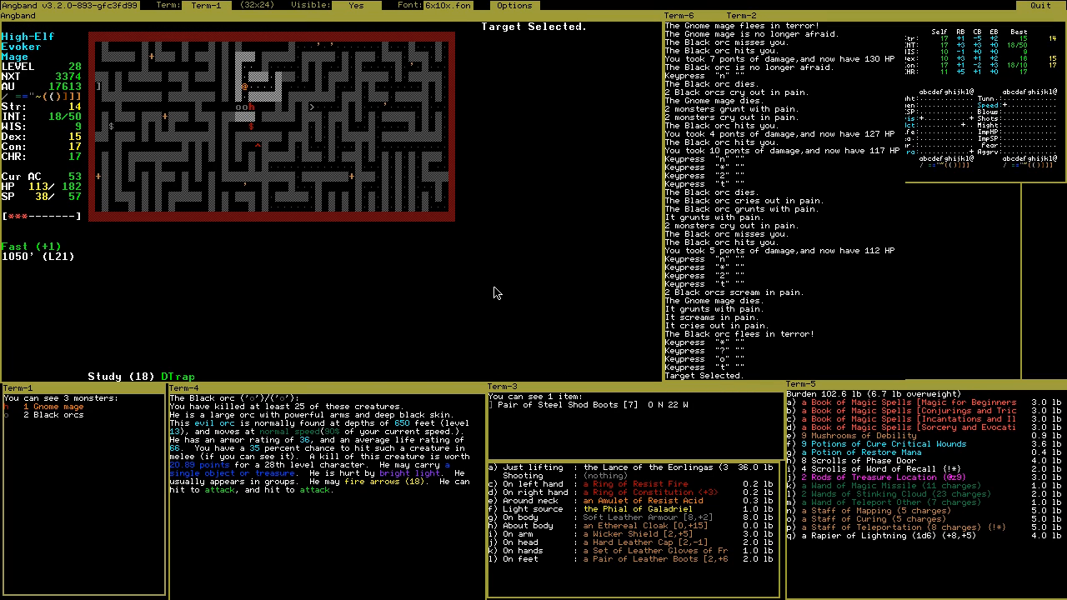
pyautogui.press('m')
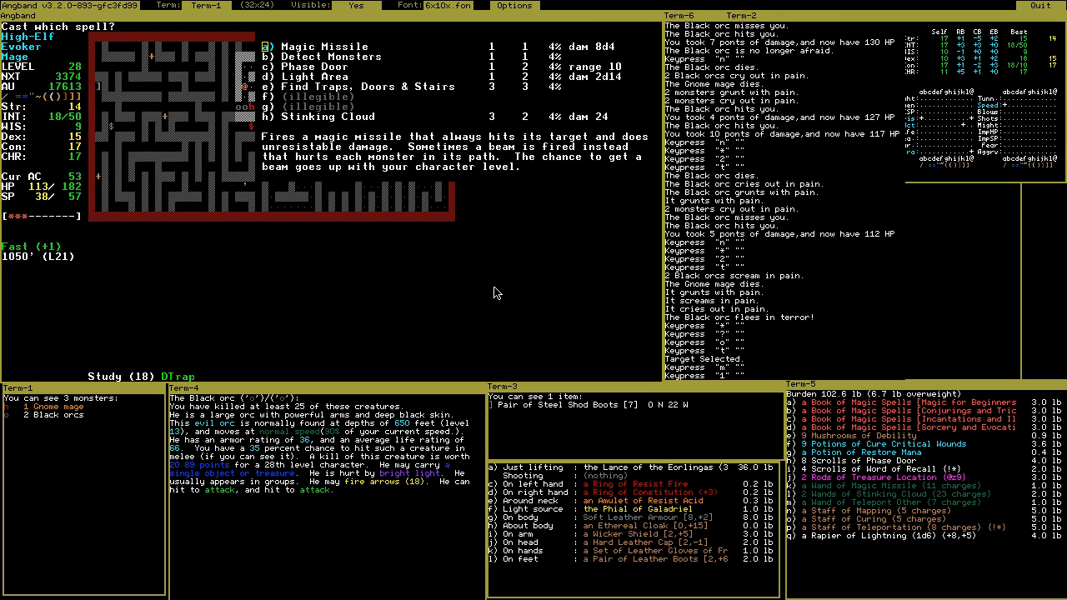
# Fire Magic Missile at the targeted Black orc
pyautogui.press('a')
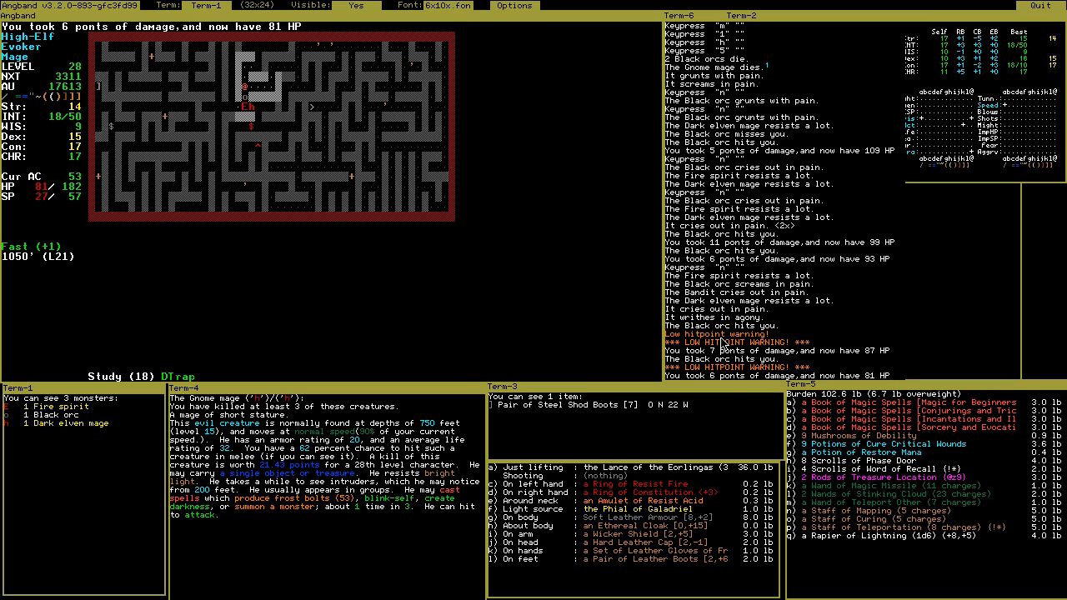
pyautogui.moveTo(736, 263)
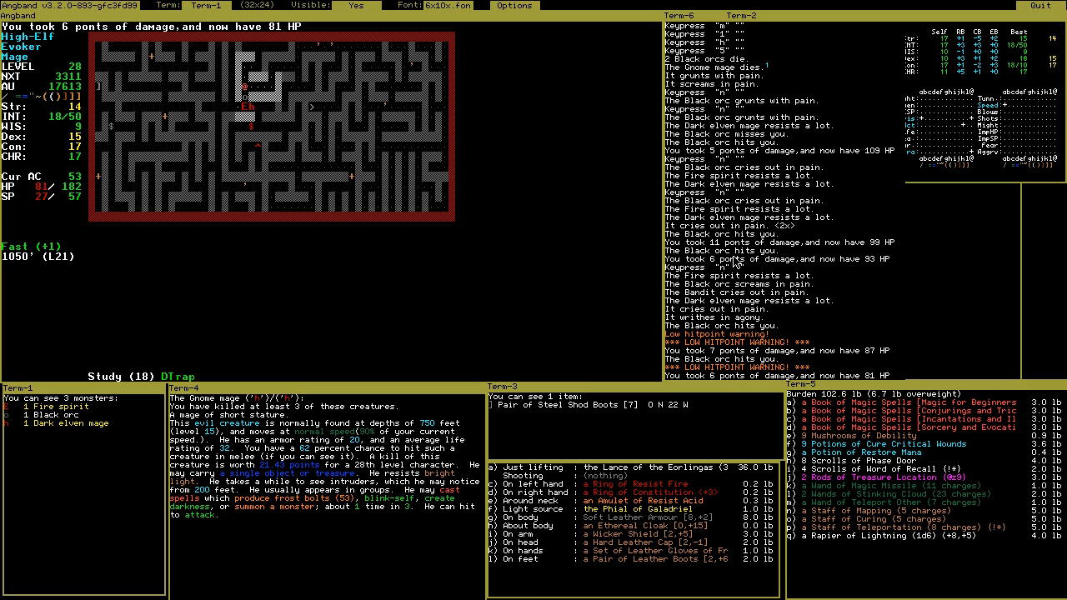
pyautogui.moveTo(548, 241)
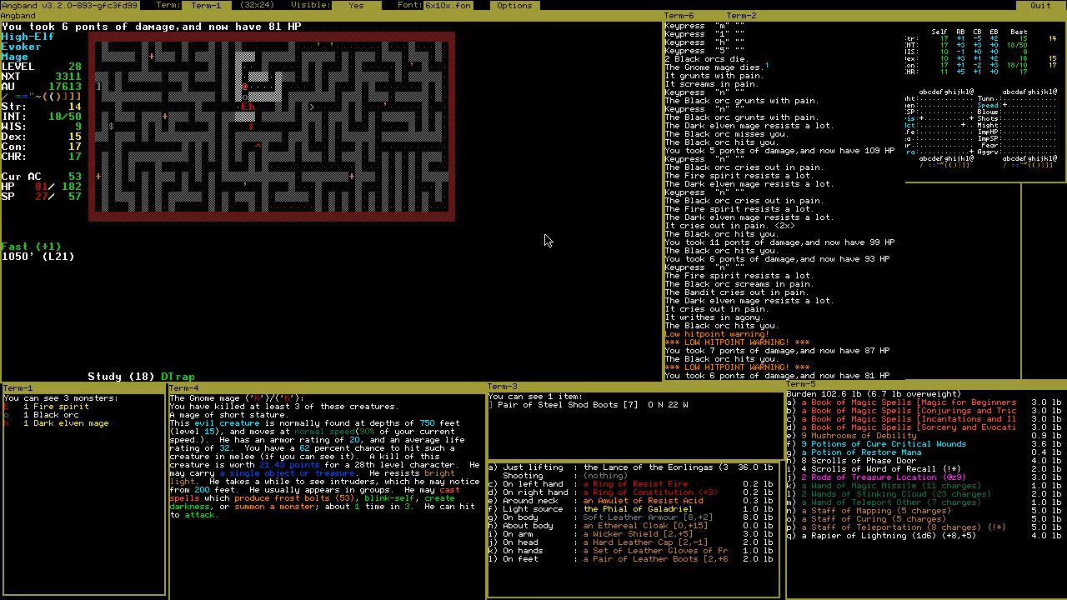